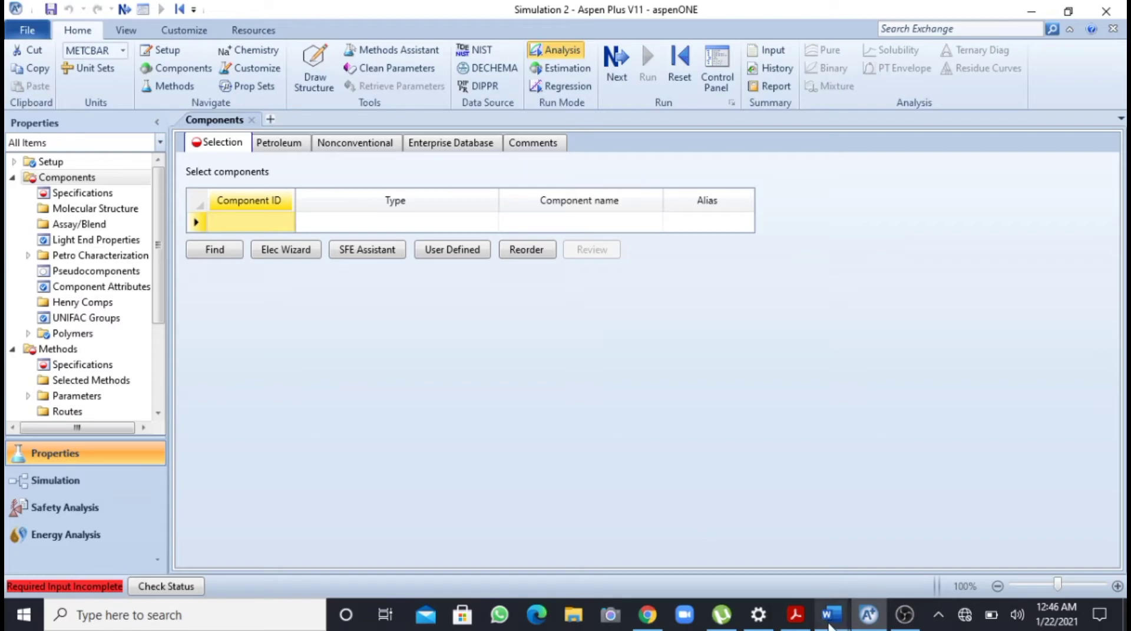
Bring up the Word task statement about plotting benzene temperature versus density
left_click(830, 615)
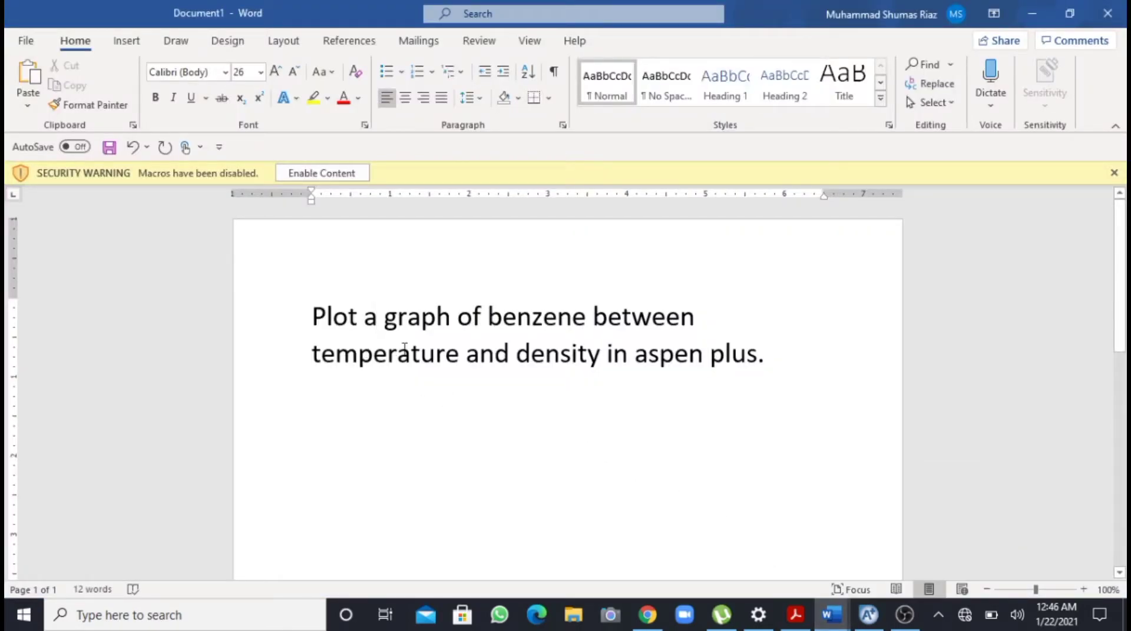
mouse_move(488, 354)
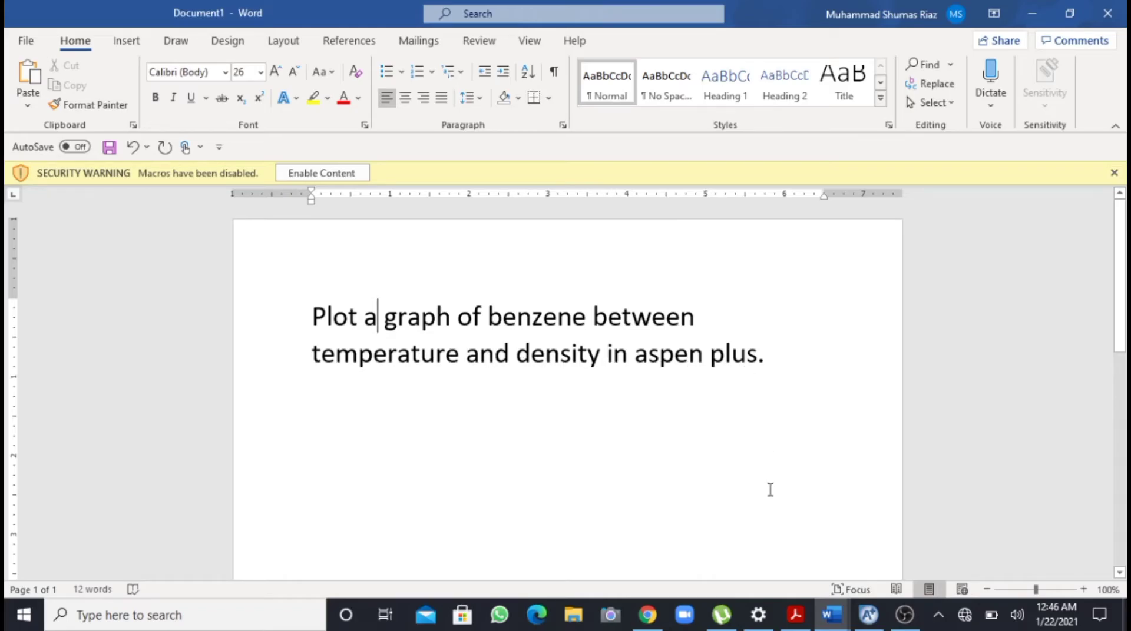
mouse_move(868, 616)
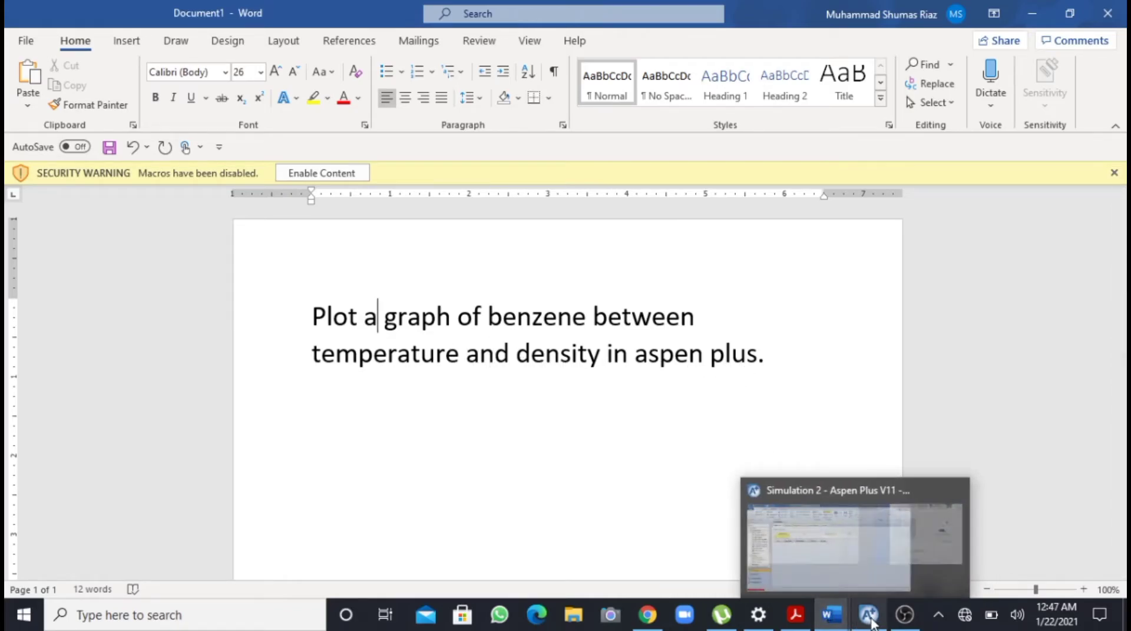
Enter BENZENE as a conventional component (C6H6) in Components > Selection
left_click(869, 615)
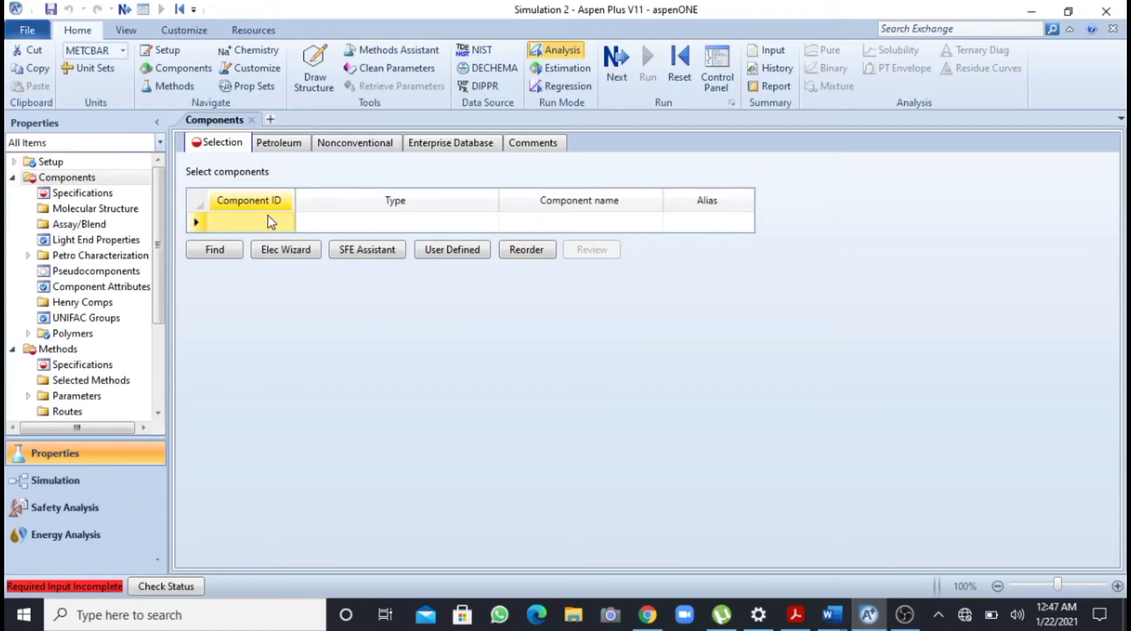
type("BEN")
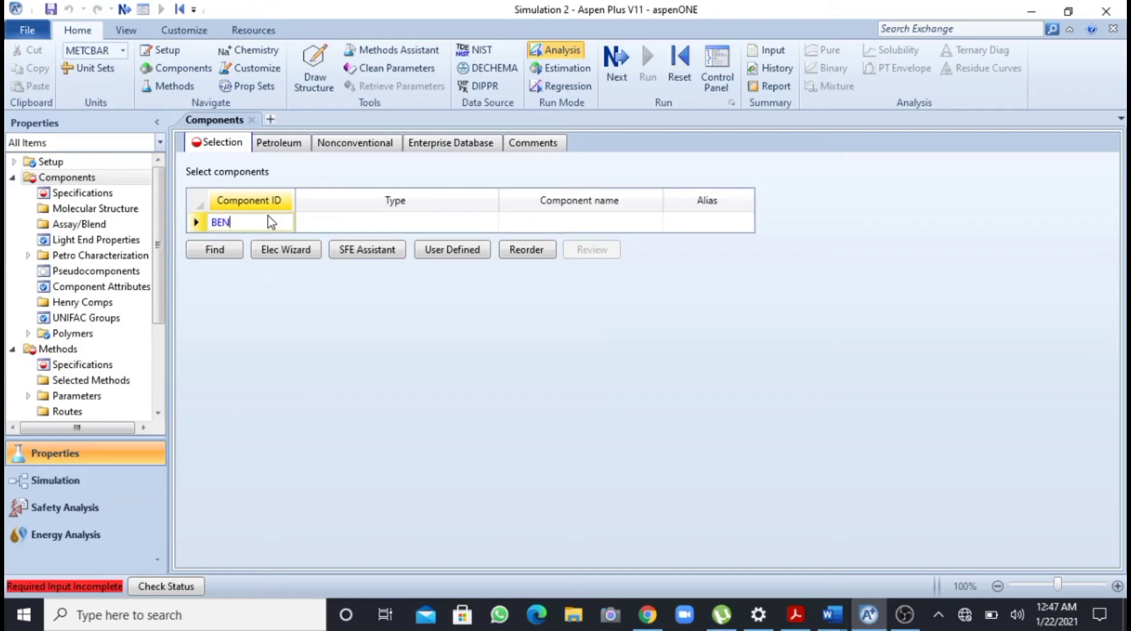
type("ZE")
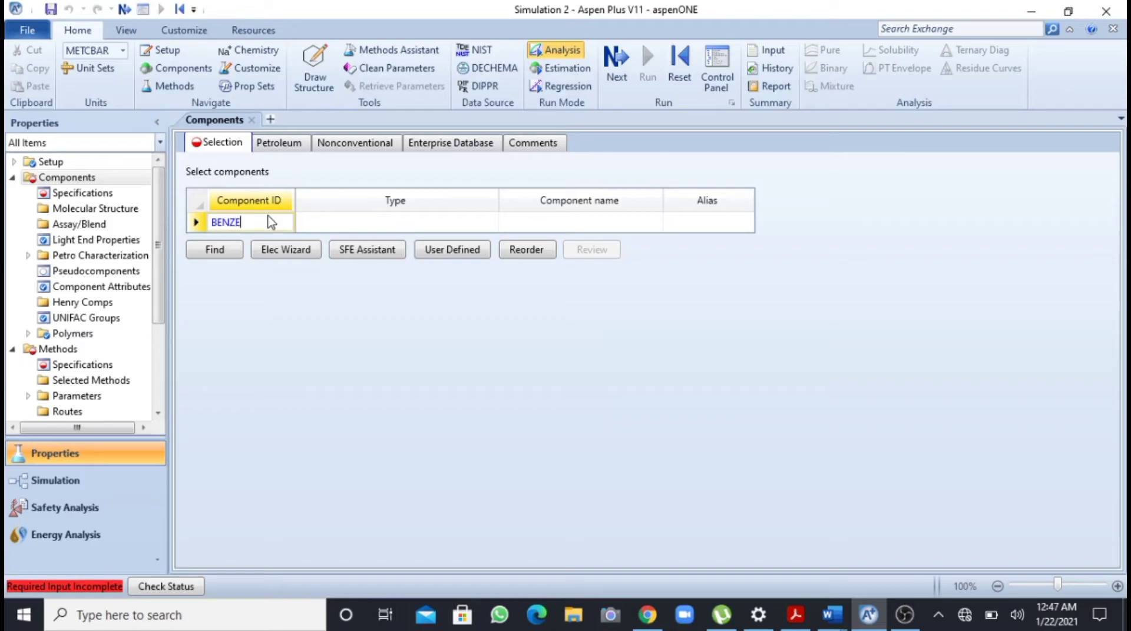
type("NE")
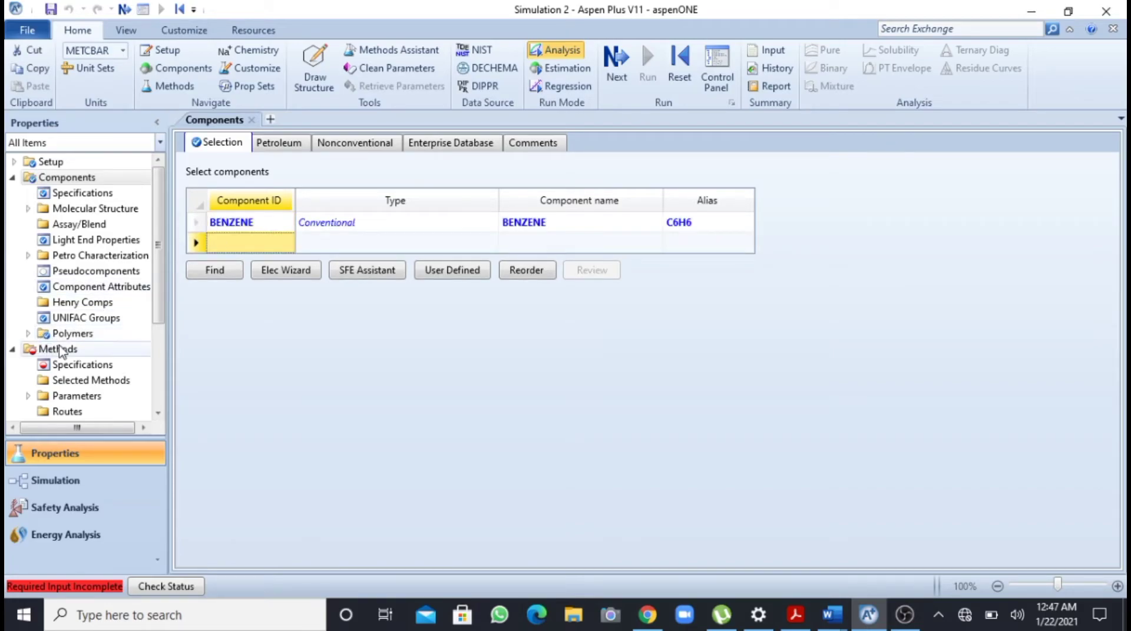
mouse_move(58, 349)
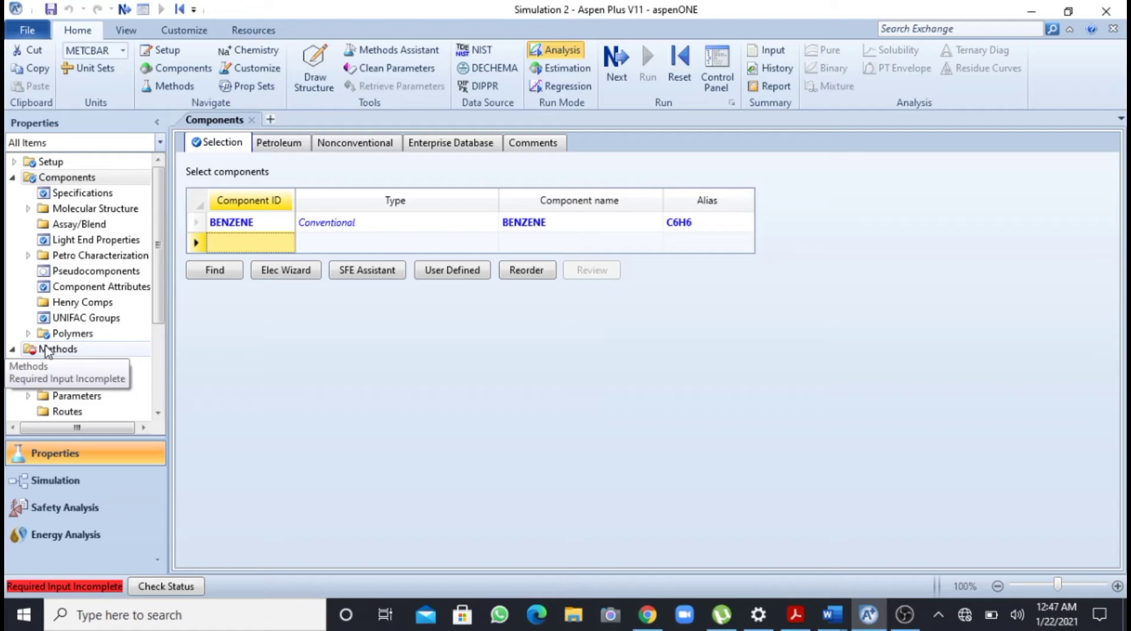
mouse_move(48, 353)
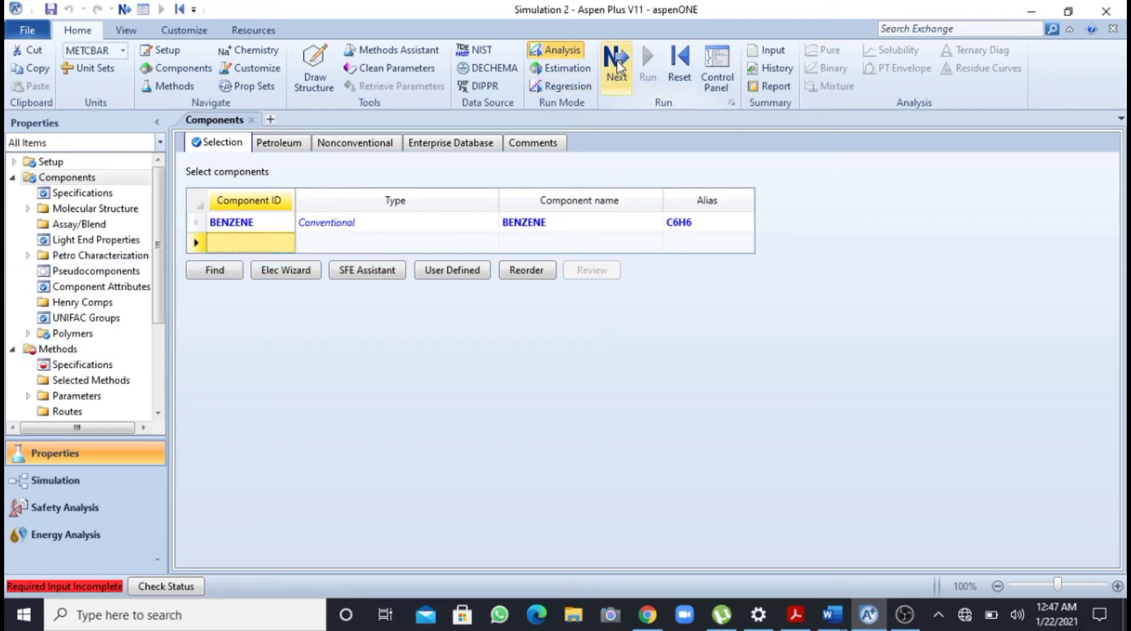
mouse_move(616, 65)
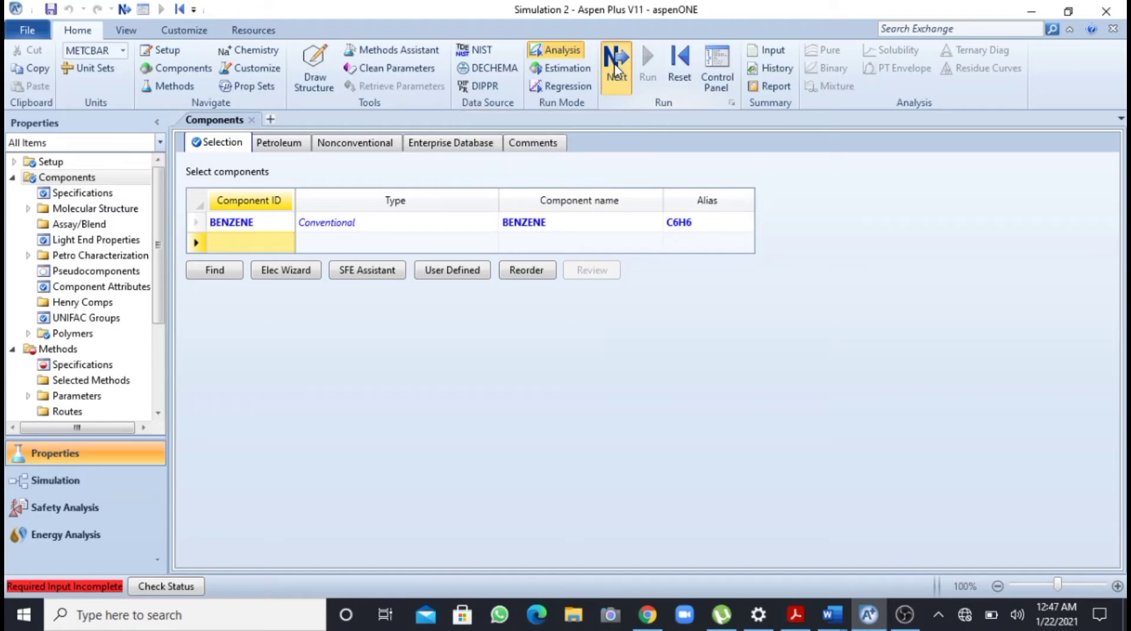
Go to Methods > Specifications and scroll the Base method list toward PENG-ROB
left_click(616, 65)
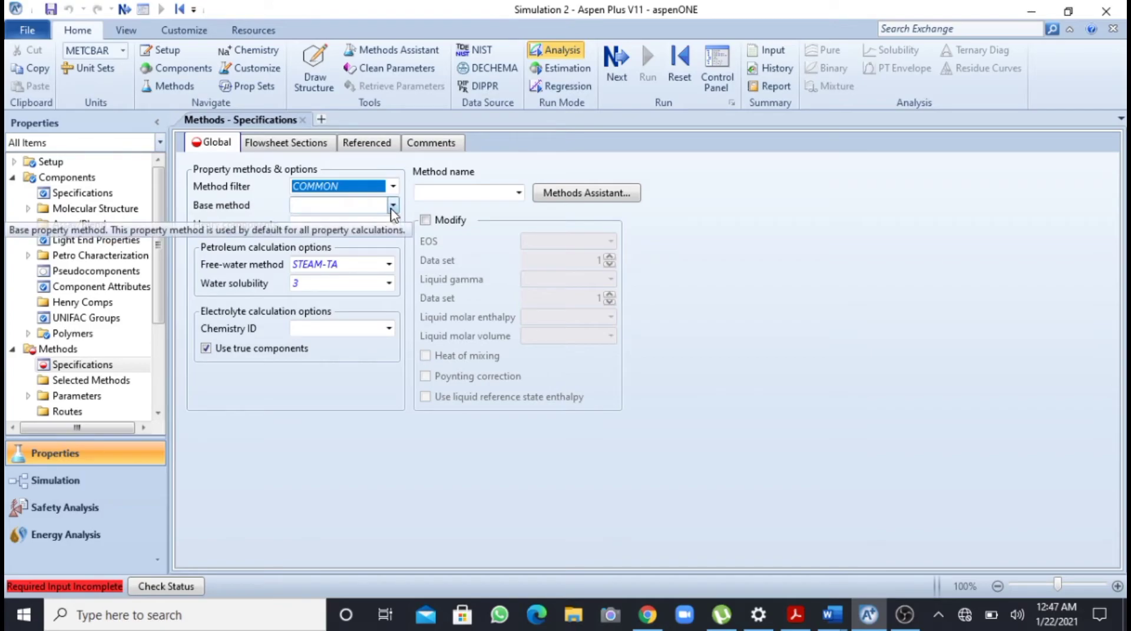
left_click(392, 206)
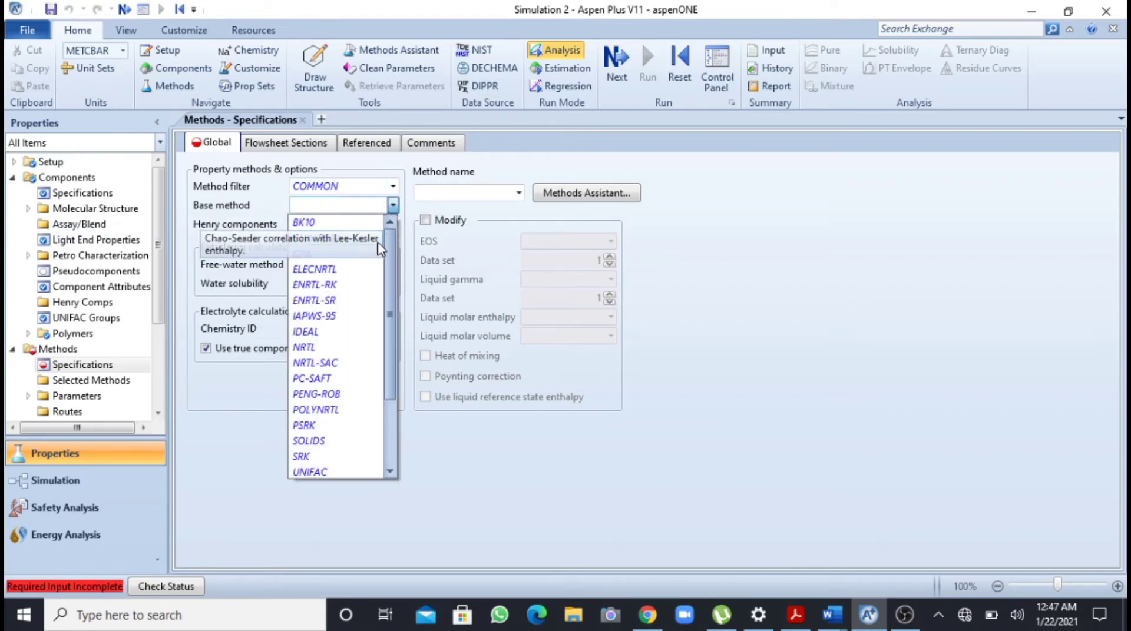
scroll("down", 3)
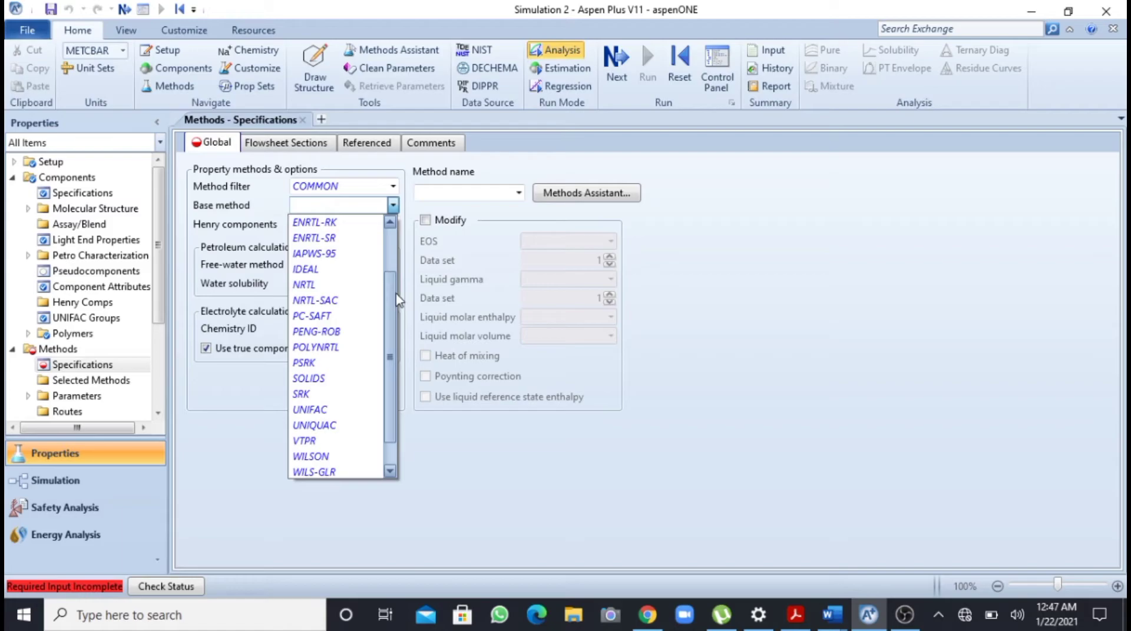
mouse_move(315, 331)
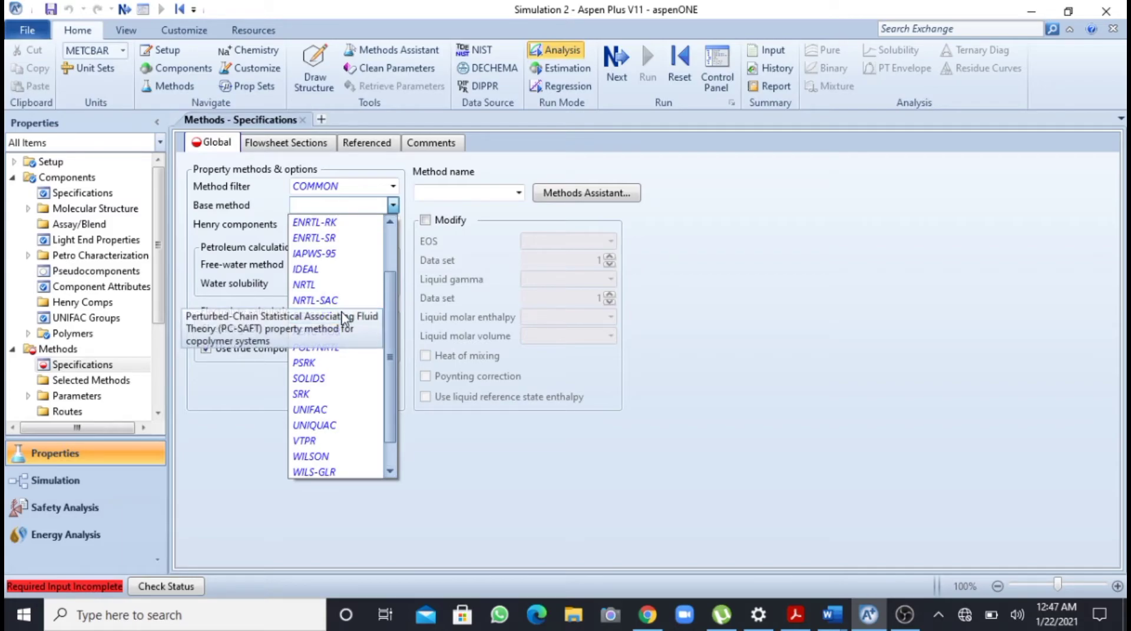
mouse_move(335, 378)
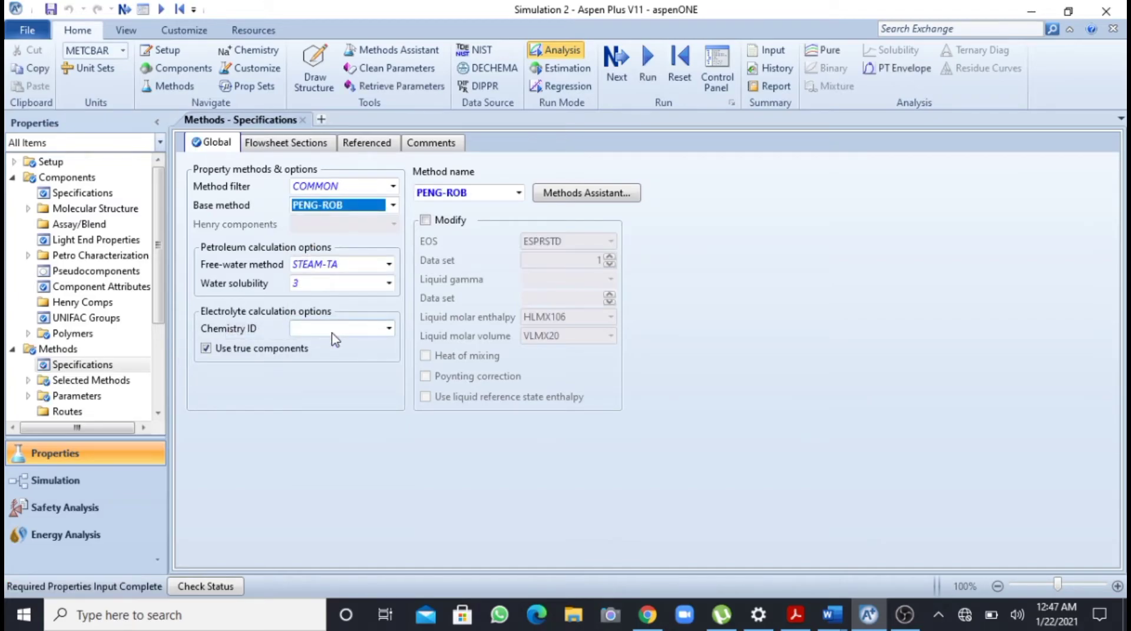
mouse_move(339, 328)
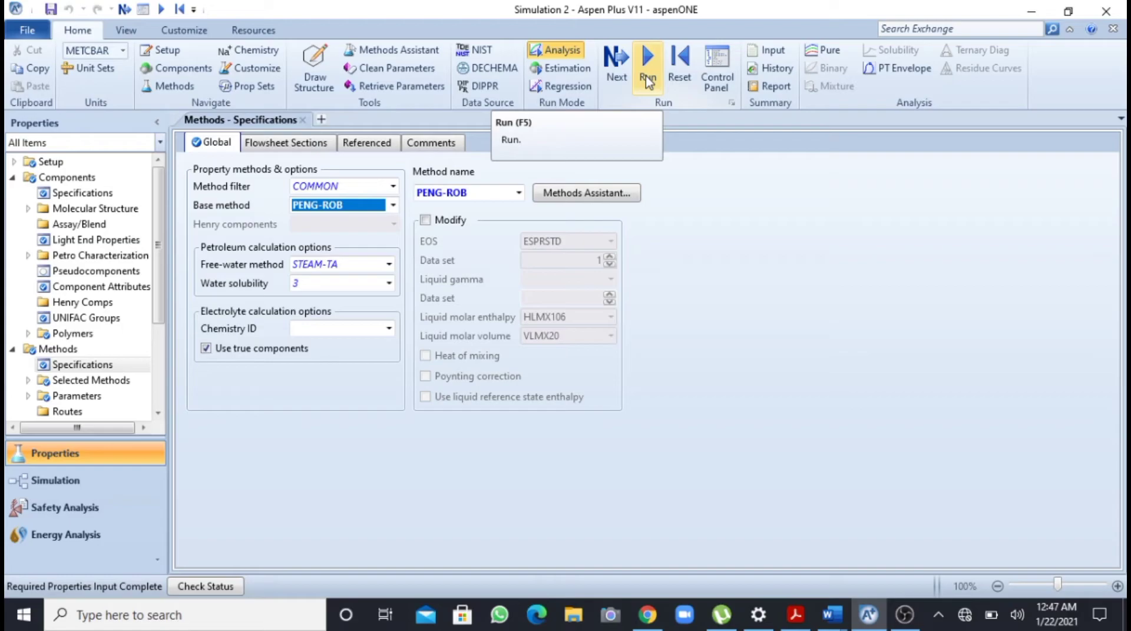
Run the property calculation until the status shows Results Available
left_click(647, 68)
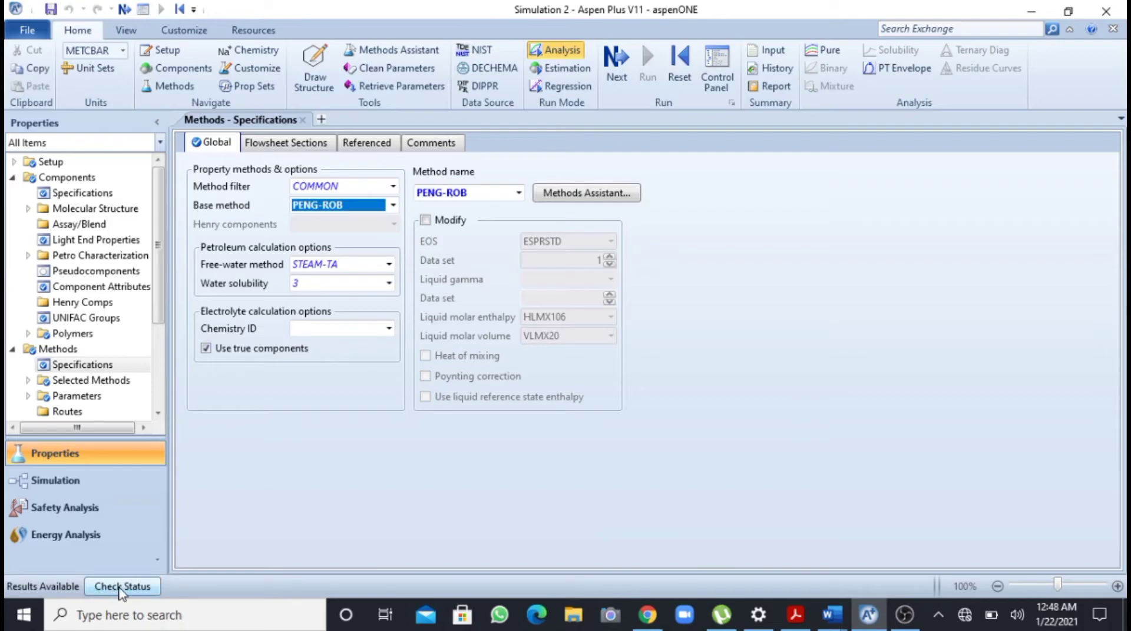
mouse_move(50, 595)
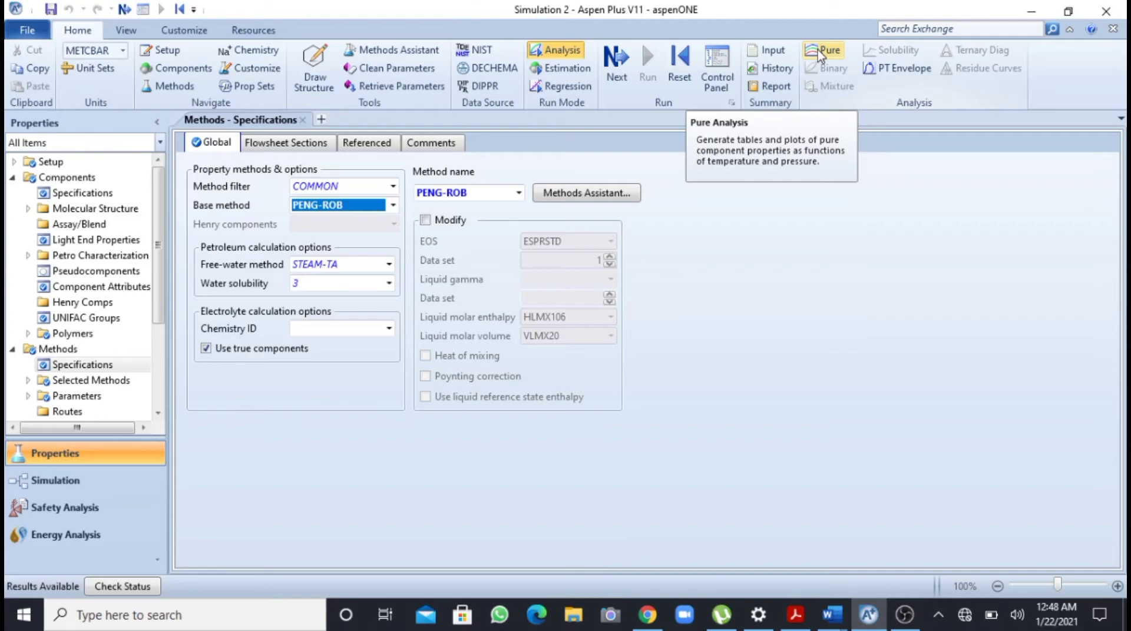
mouse_move(829, 52)
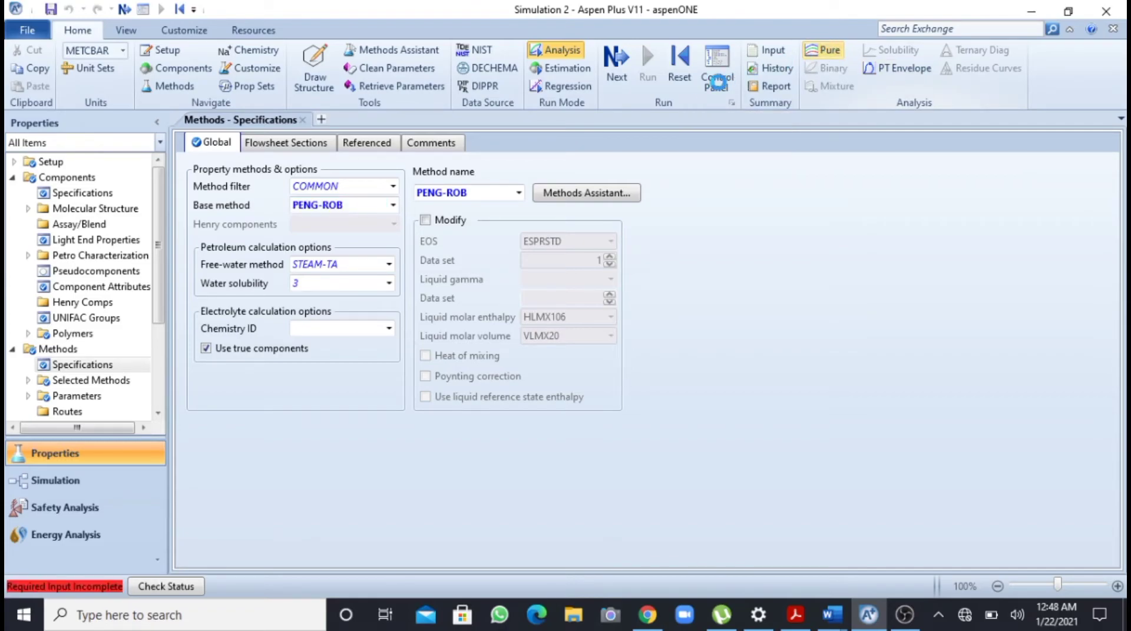
Recheck the task, then browse the Pure Analysis property list for liquid density (RHO)
left_click(828, 51)
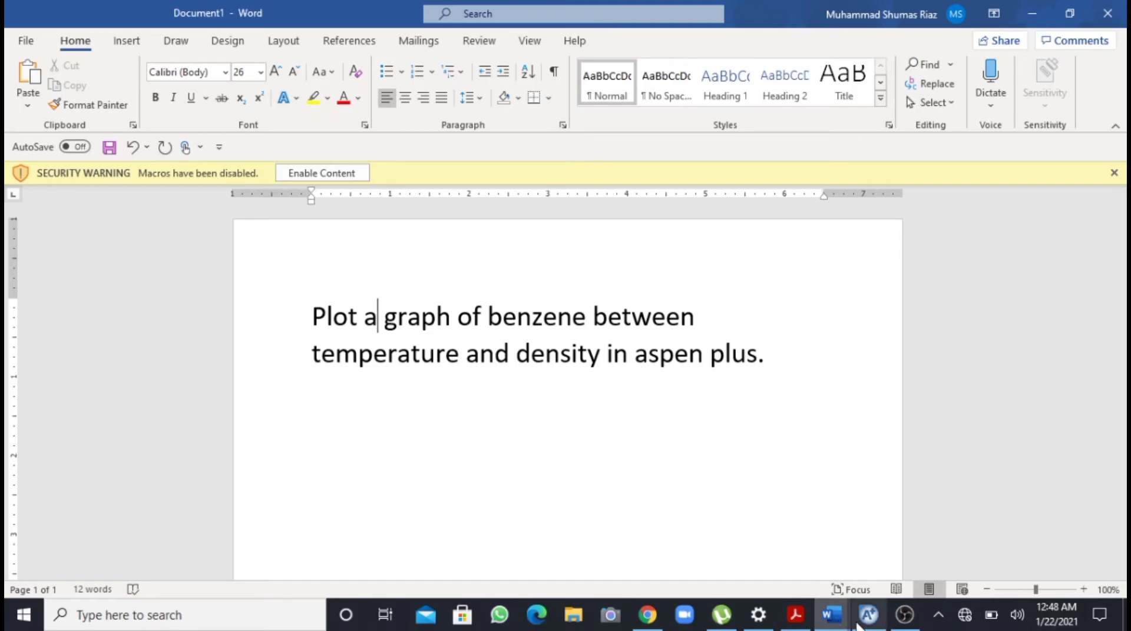
left_click(867, 616)
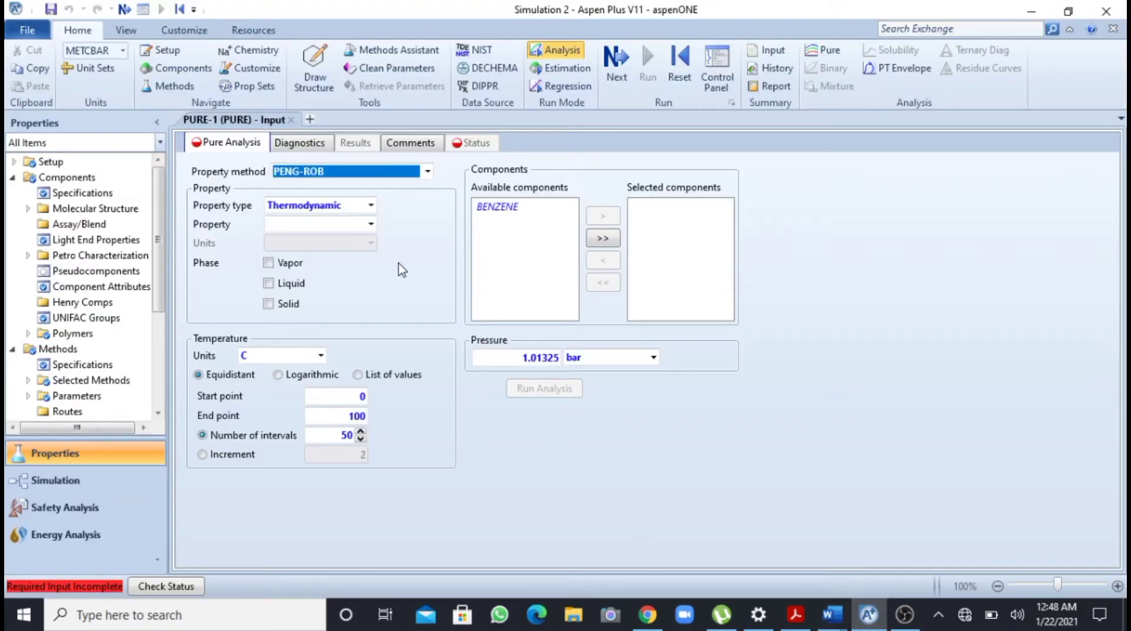
left_click(370, 224)
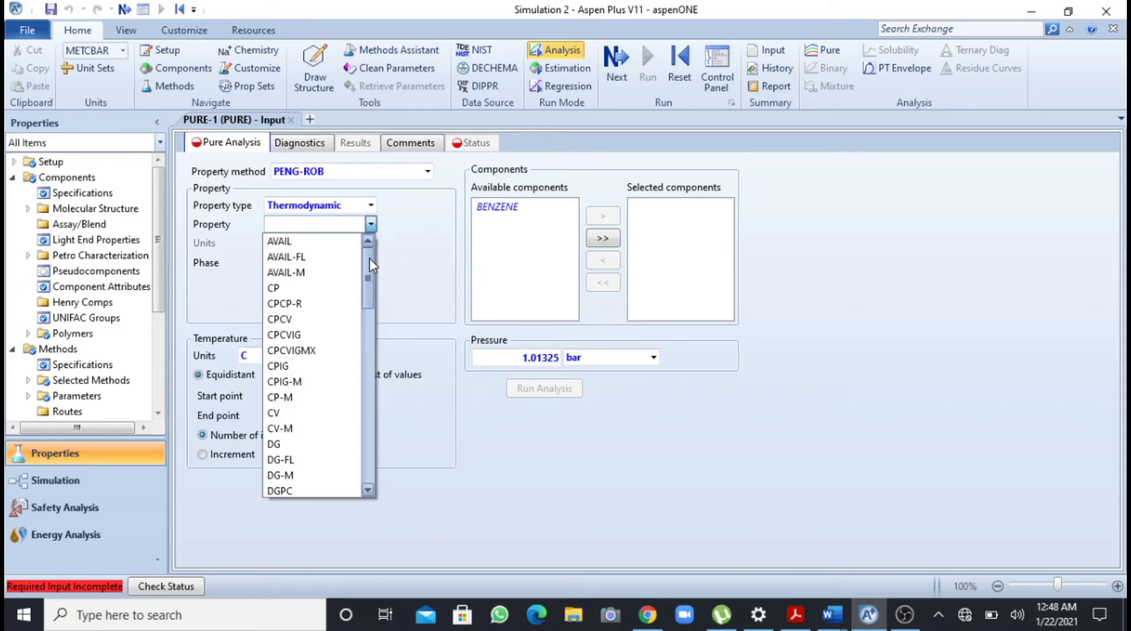
scroll("down", 3)
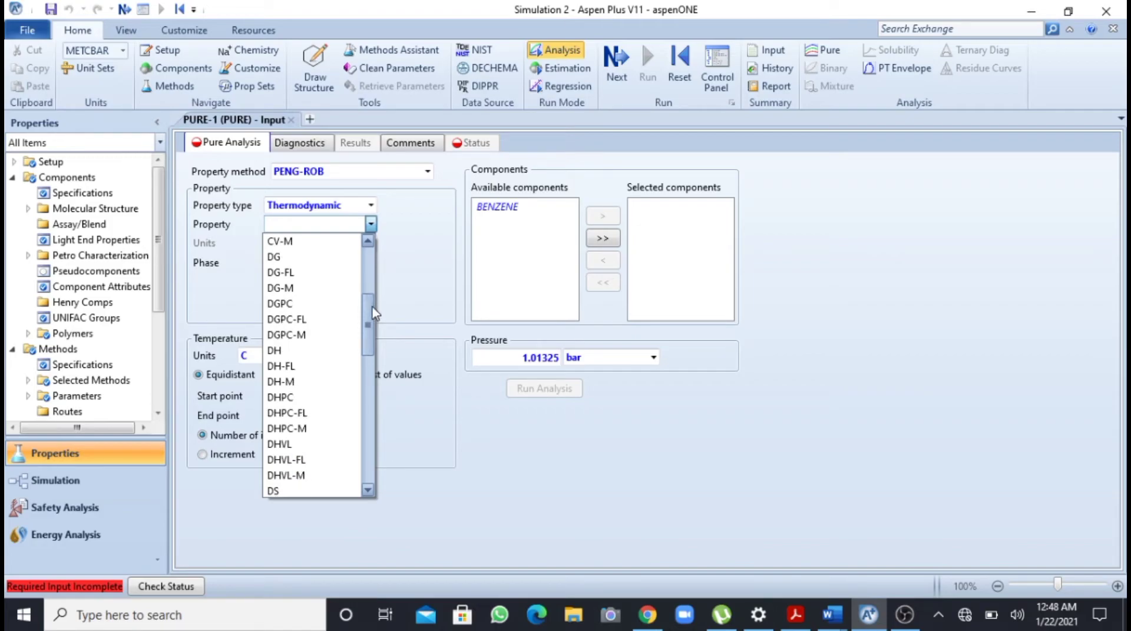
scroll("down", 3)
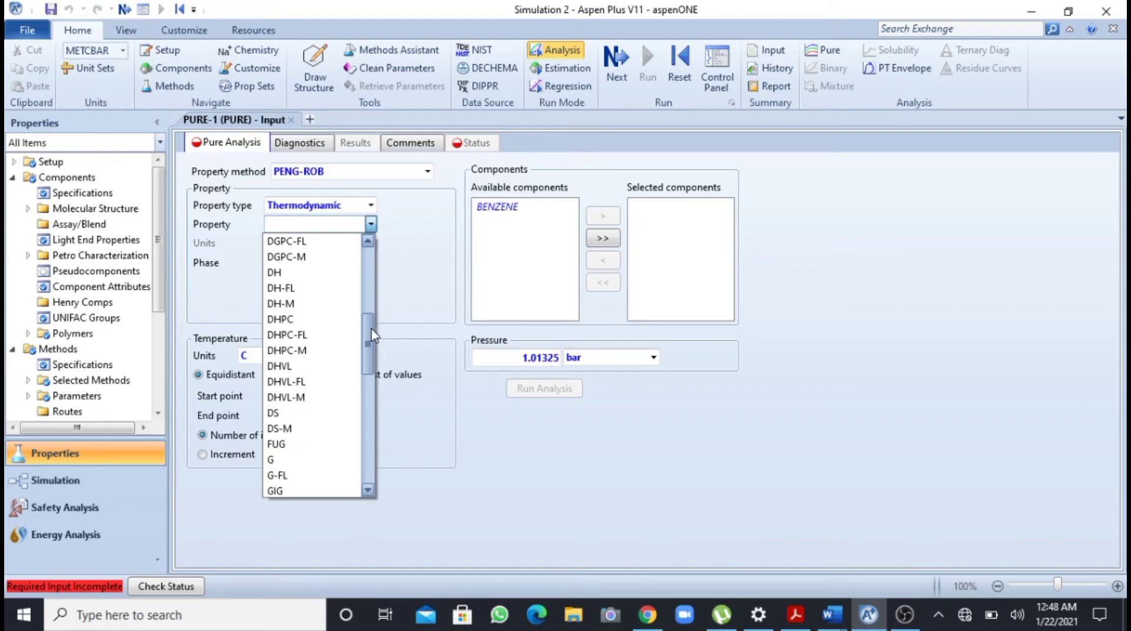
scroll("down", 3)
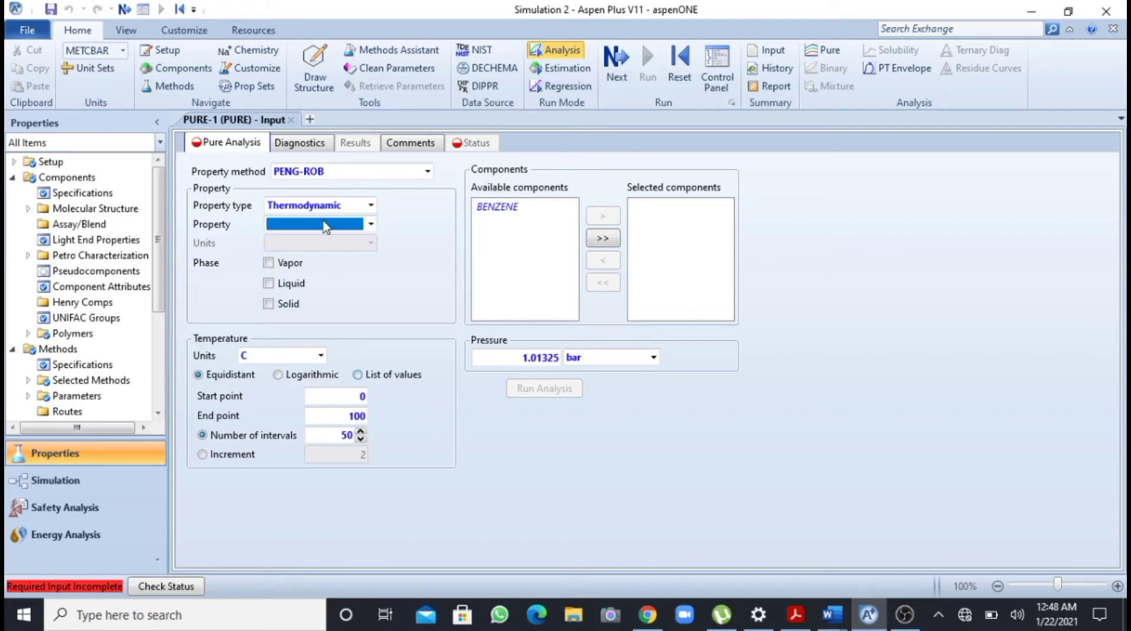
left_click(370, 225)
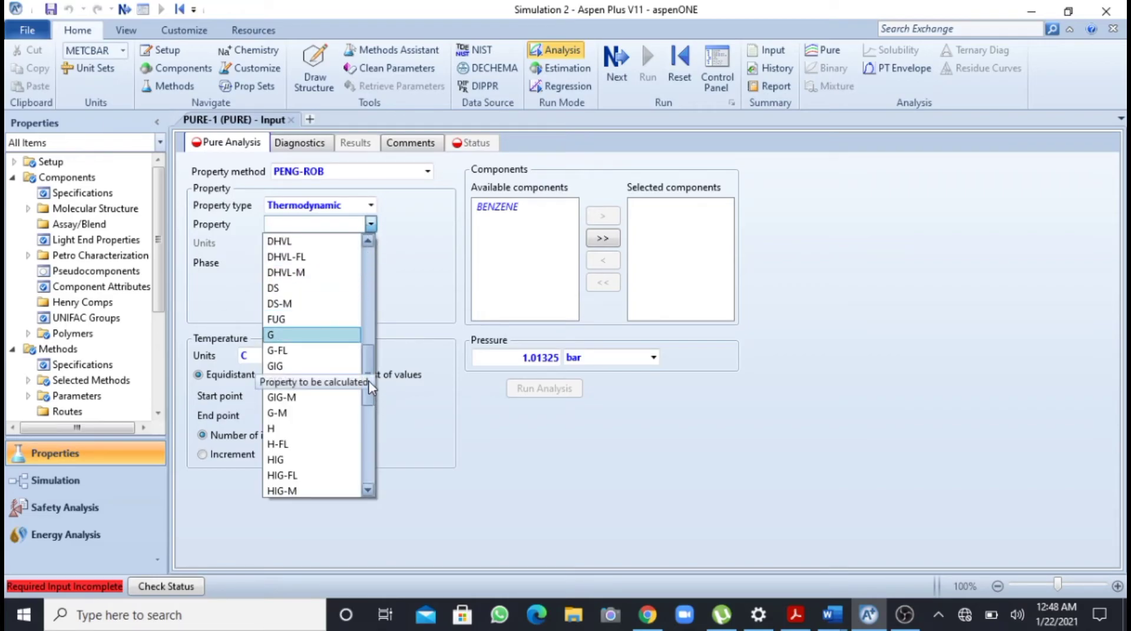
scroll("down", 3)
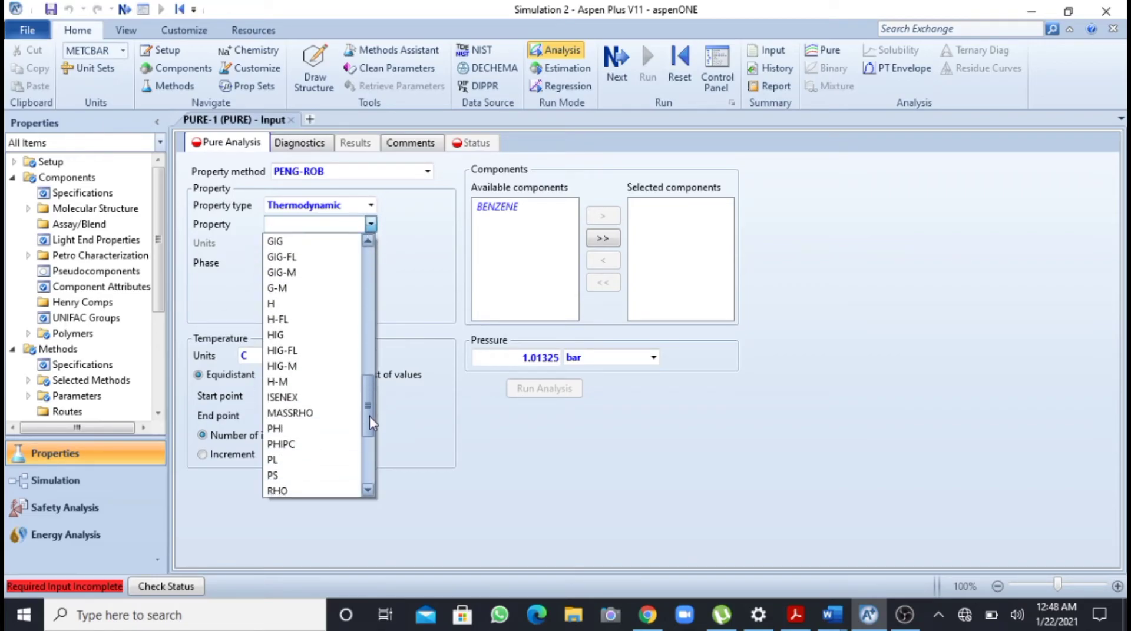
scroll("down", 3)
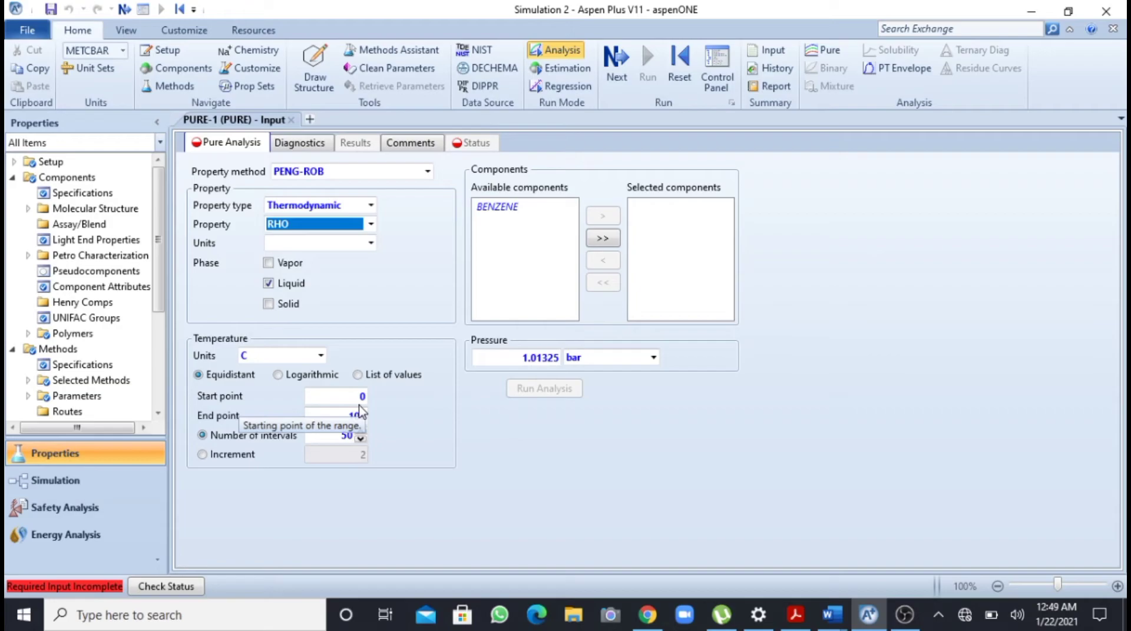
mouse_move(354, 419)
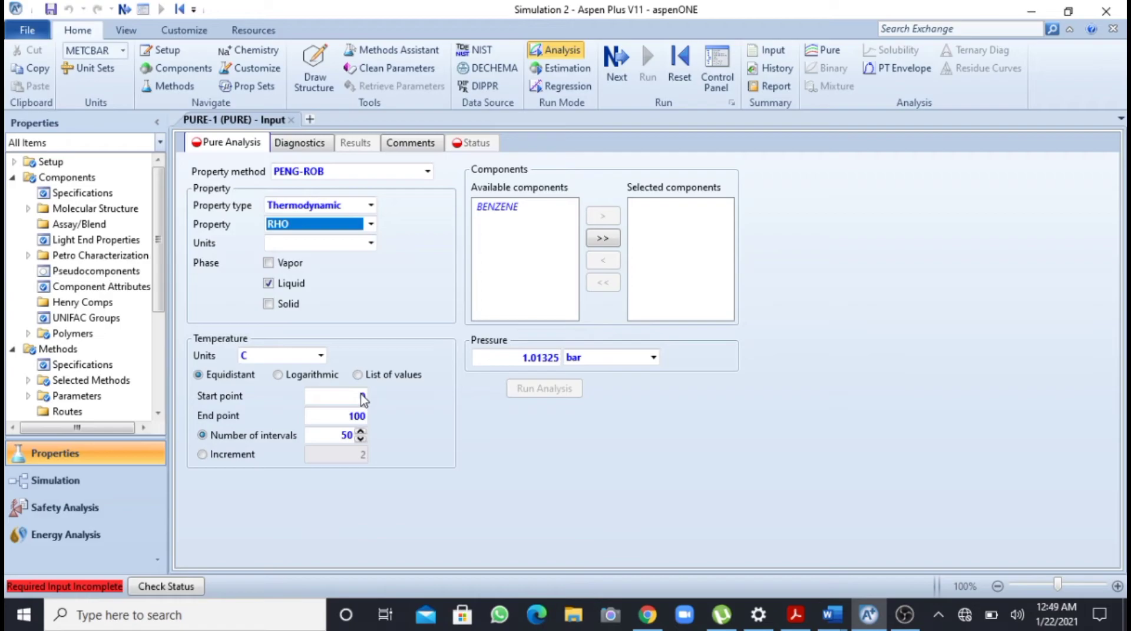
Set the temperature start to 25 °C and end to 250 °C, fixing a mistyped start
left_click(334, 396)
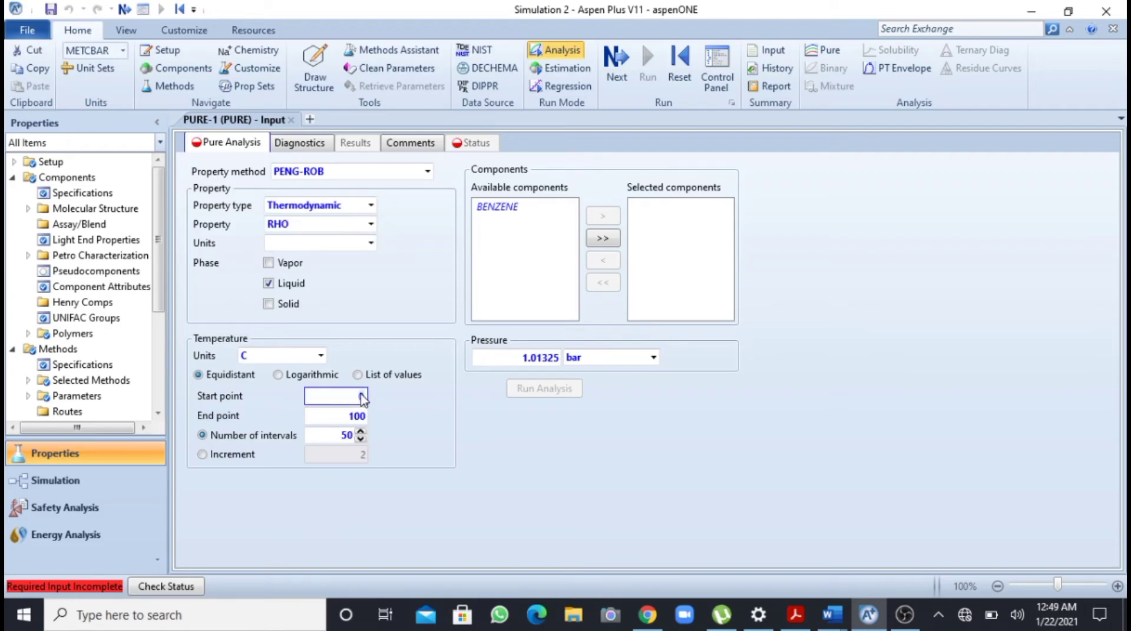
type("0")
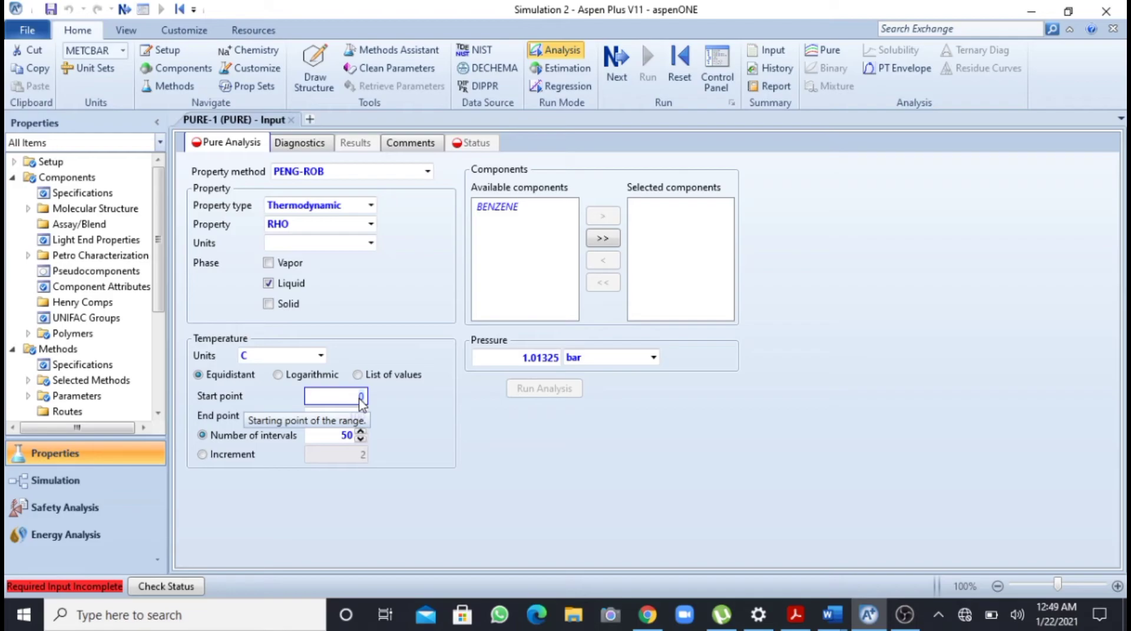
type("22")
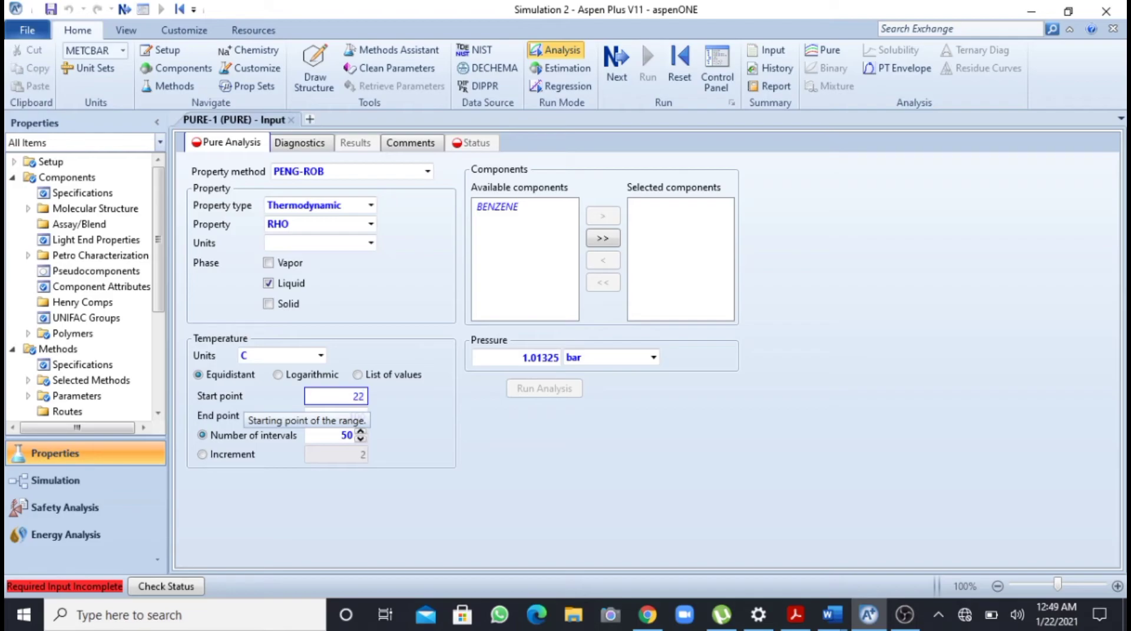
type("250")
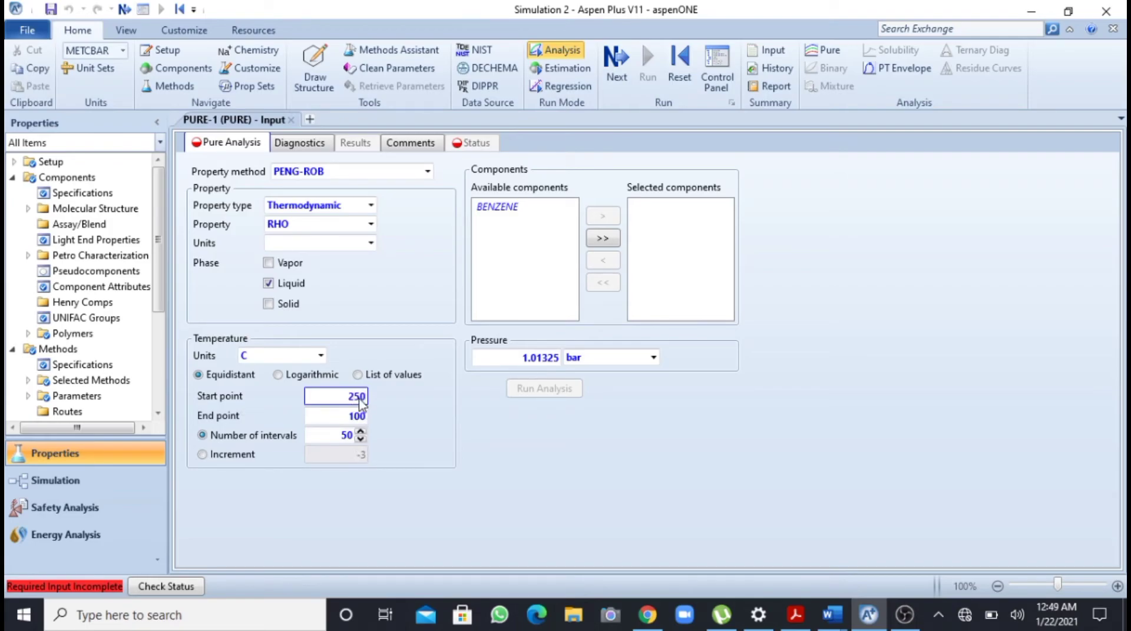
key("Delete")
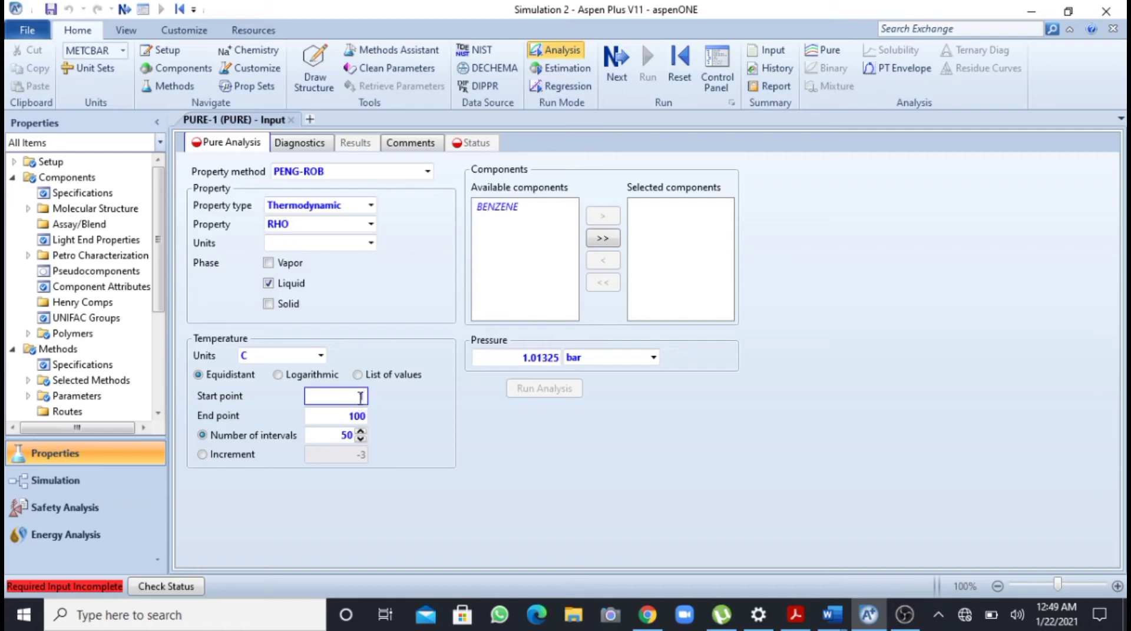
type("25")
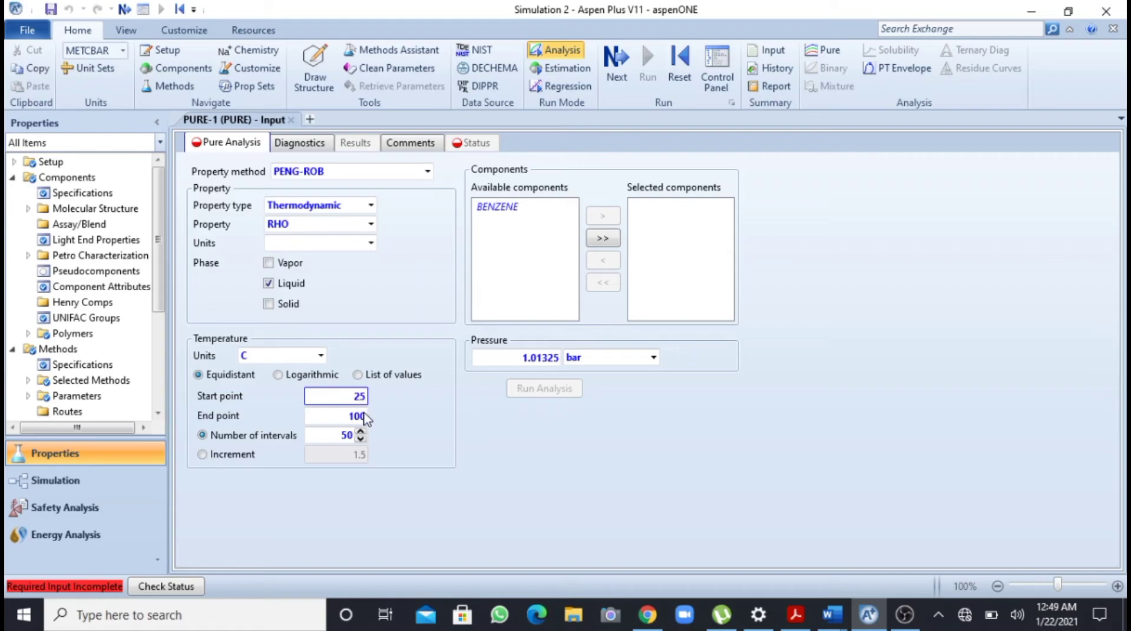
type("25")
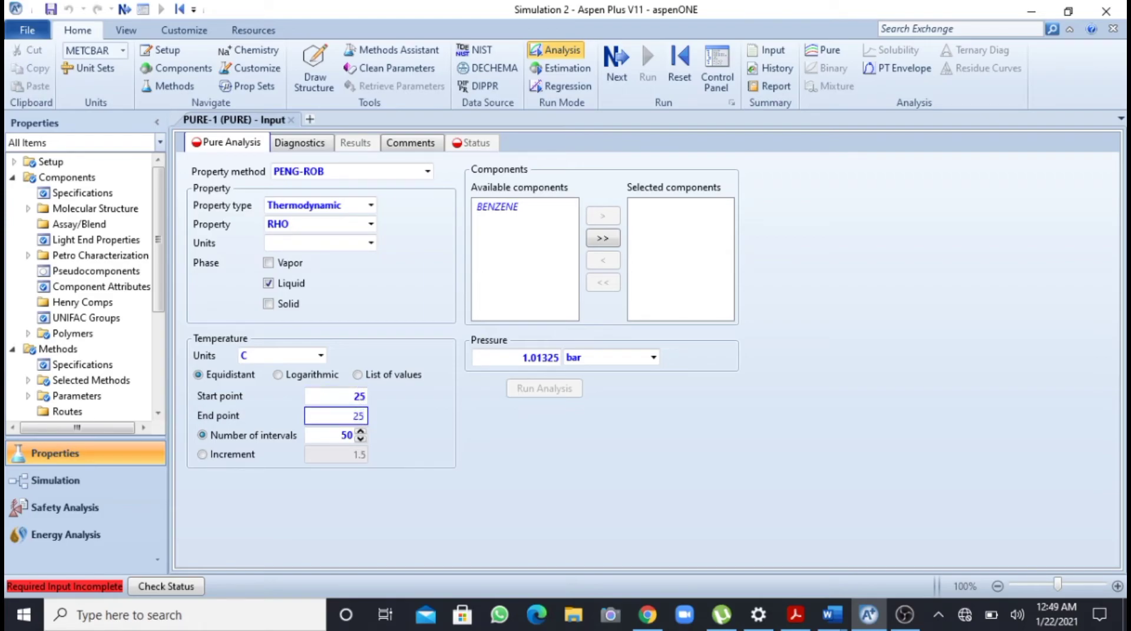
type("250")
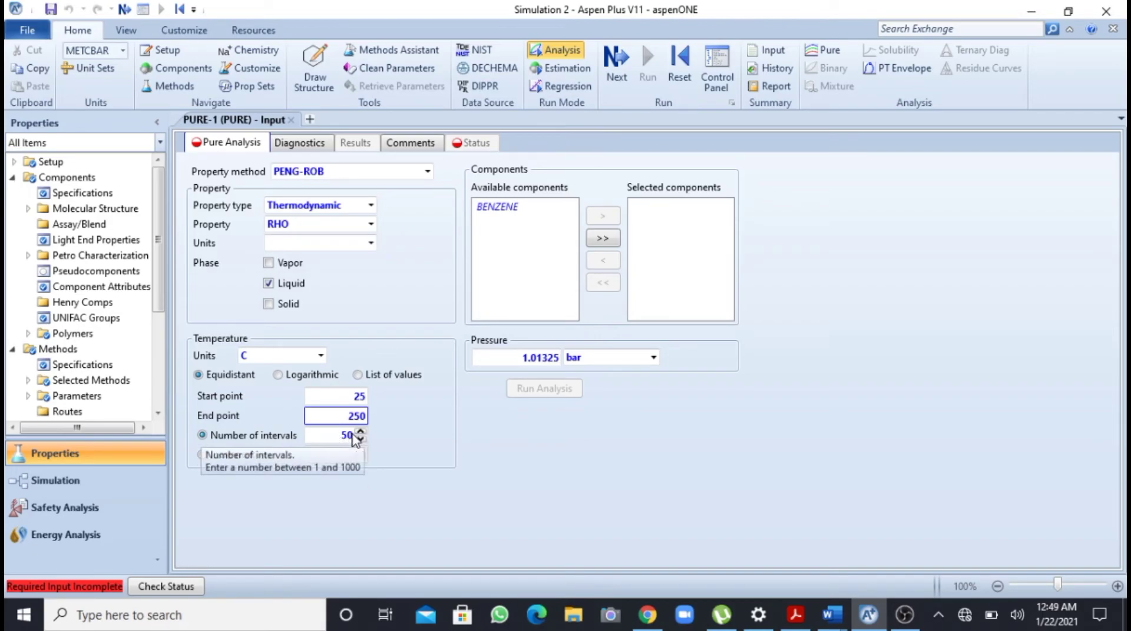
left_click(360, 439)
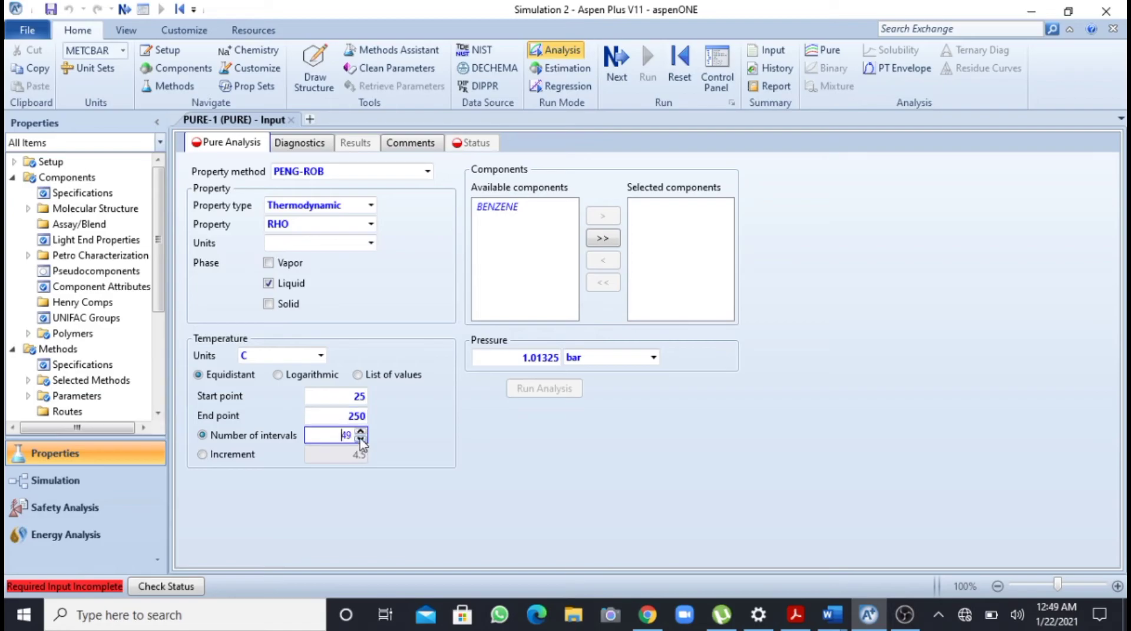
Nudge the number of intervals up to 60 and back down to 50
left_click(363, 432)
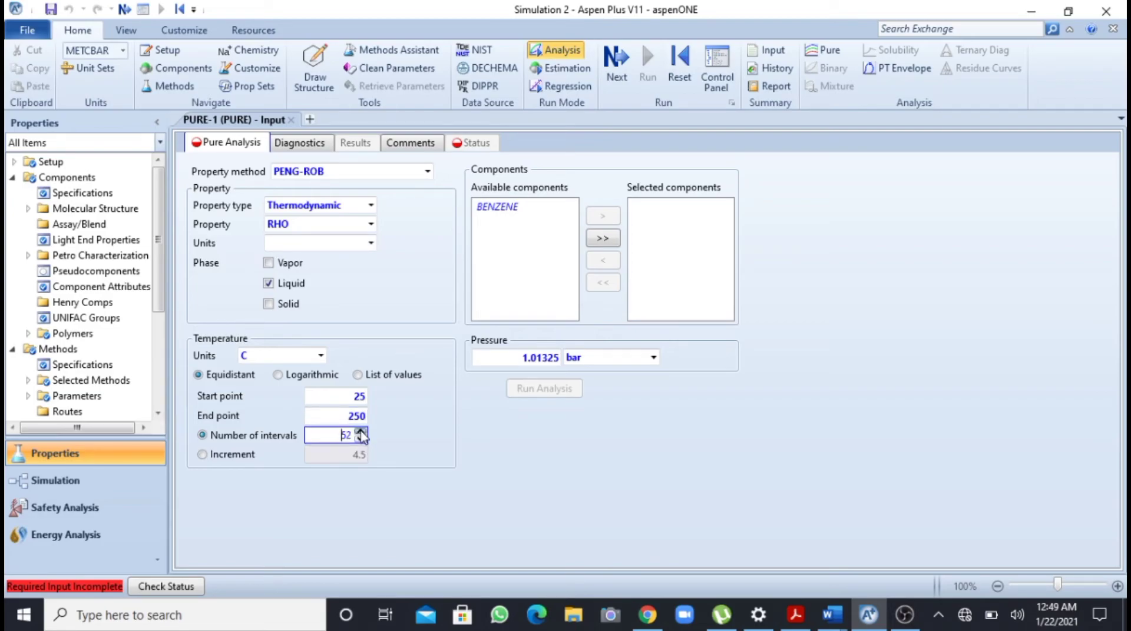
left_click(363, 432)
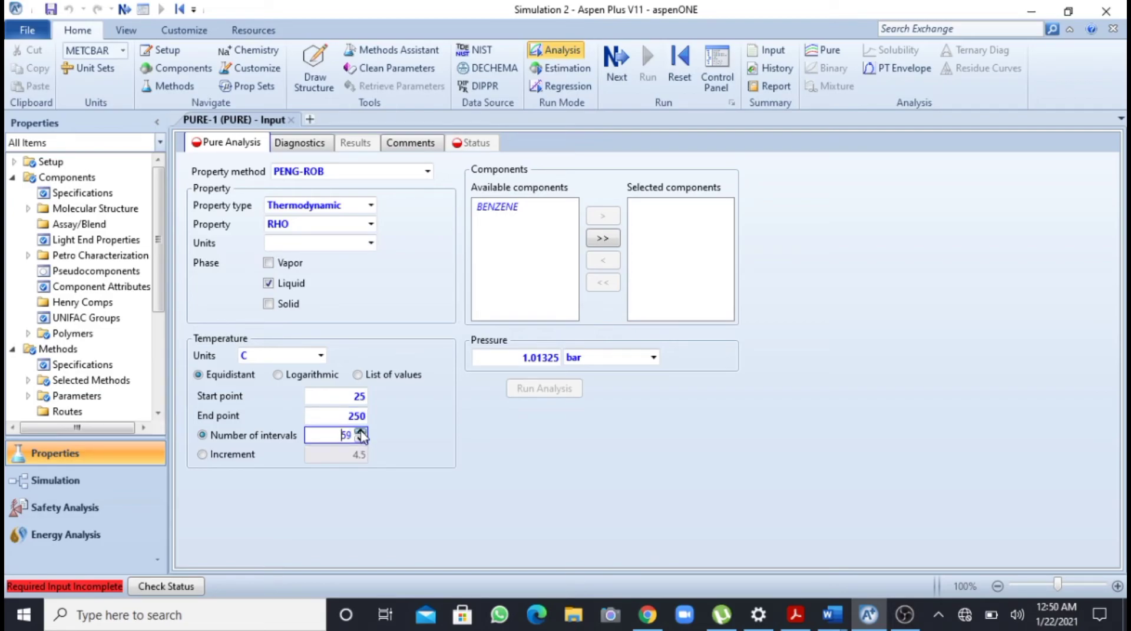
left_click(361, 432)
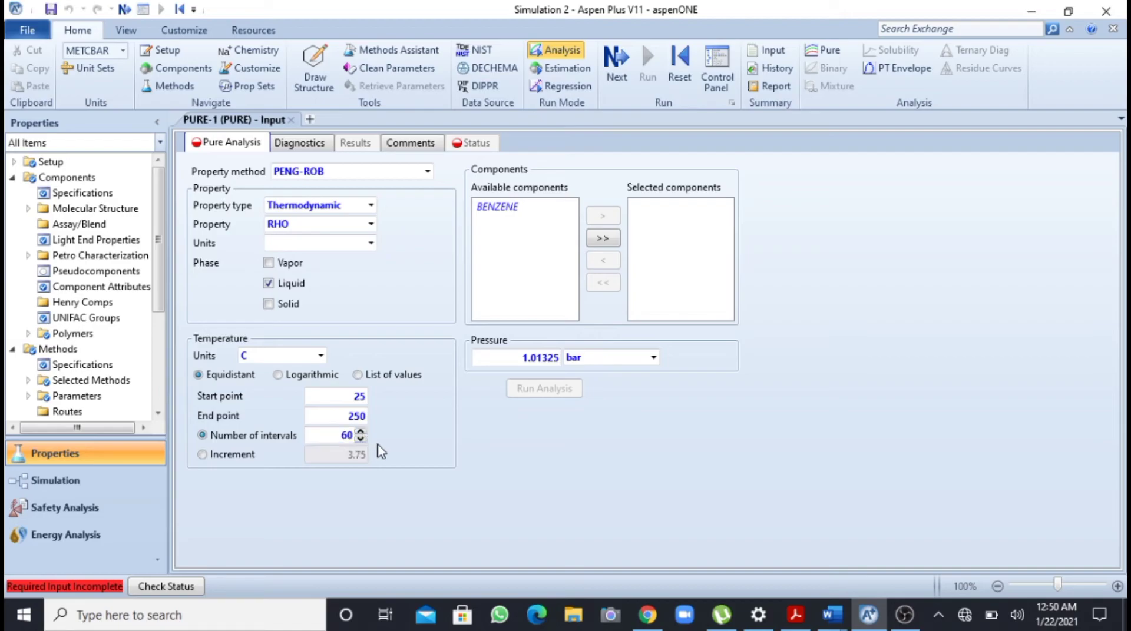
left_click(362, 438)
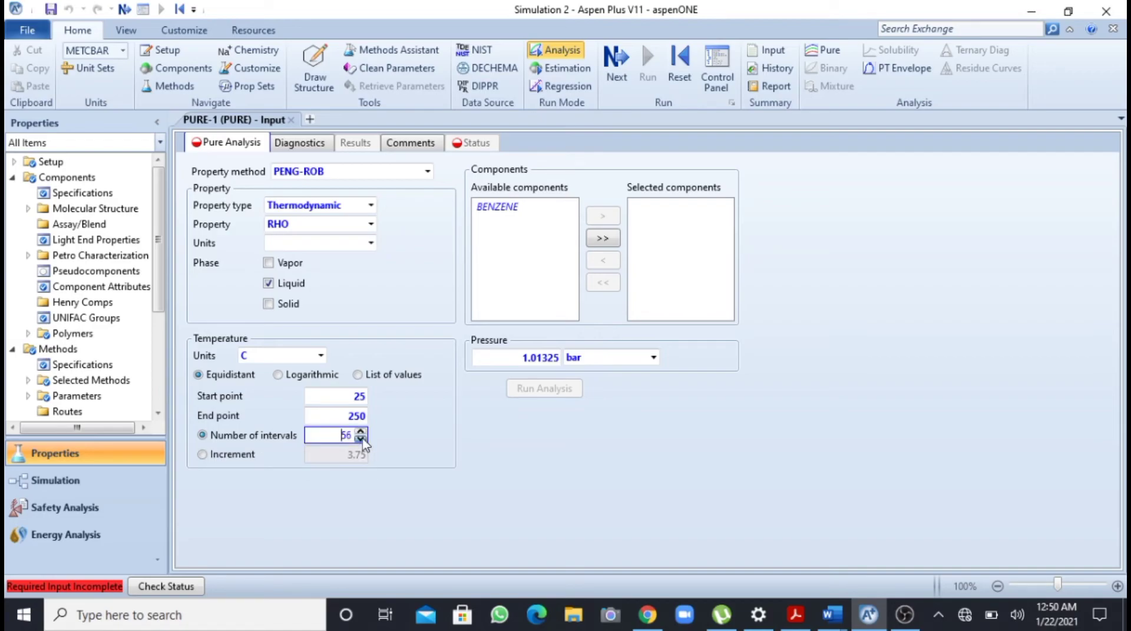
left_click(362, 438)
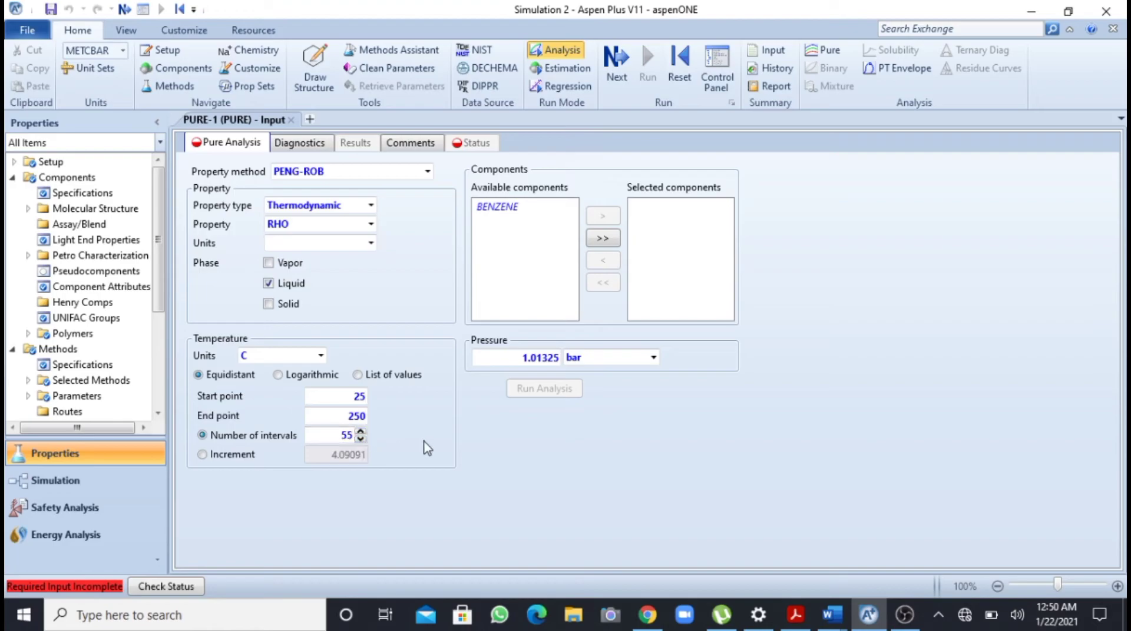
left_click(362, 439)
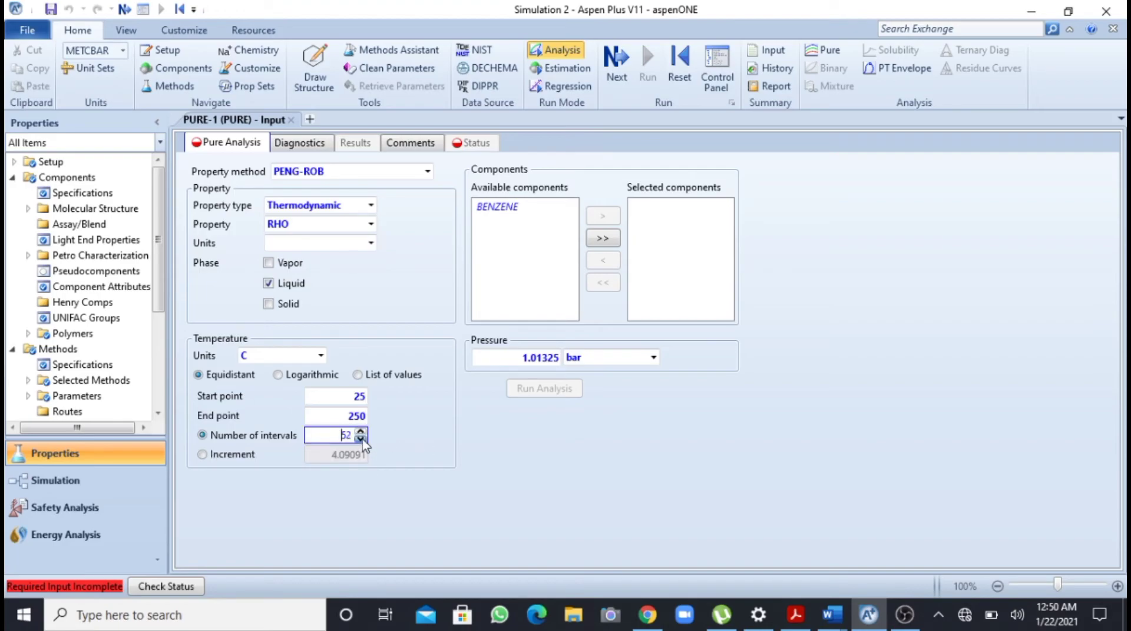
left_click(362, 438)
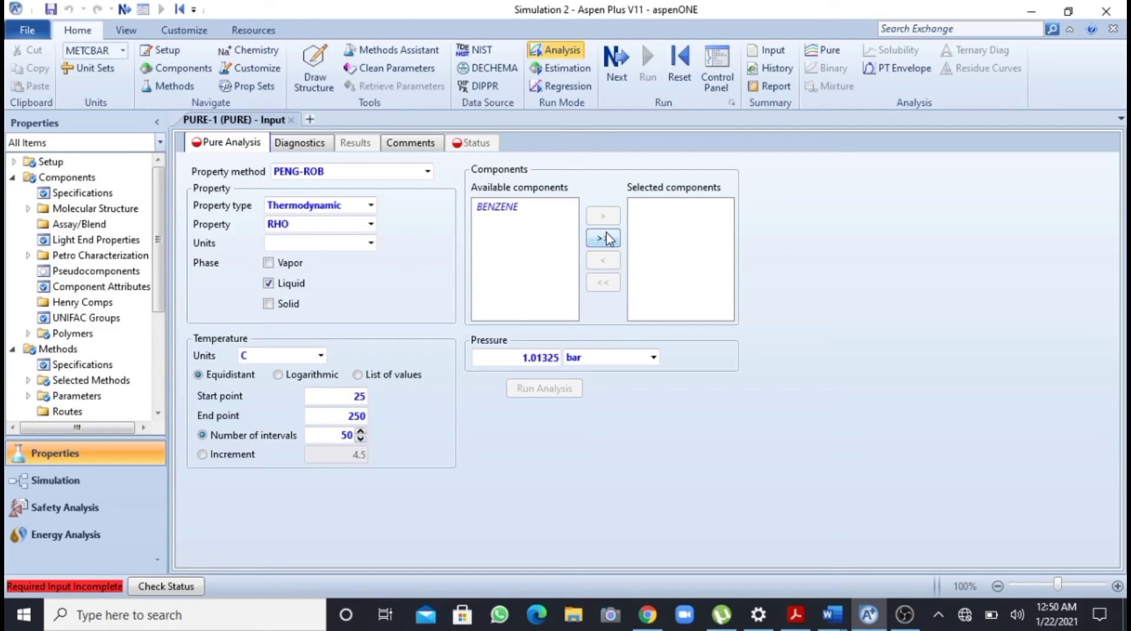
Move BENZENE into Selected components so the pure analysis is ready to run
left_click(497, 207)
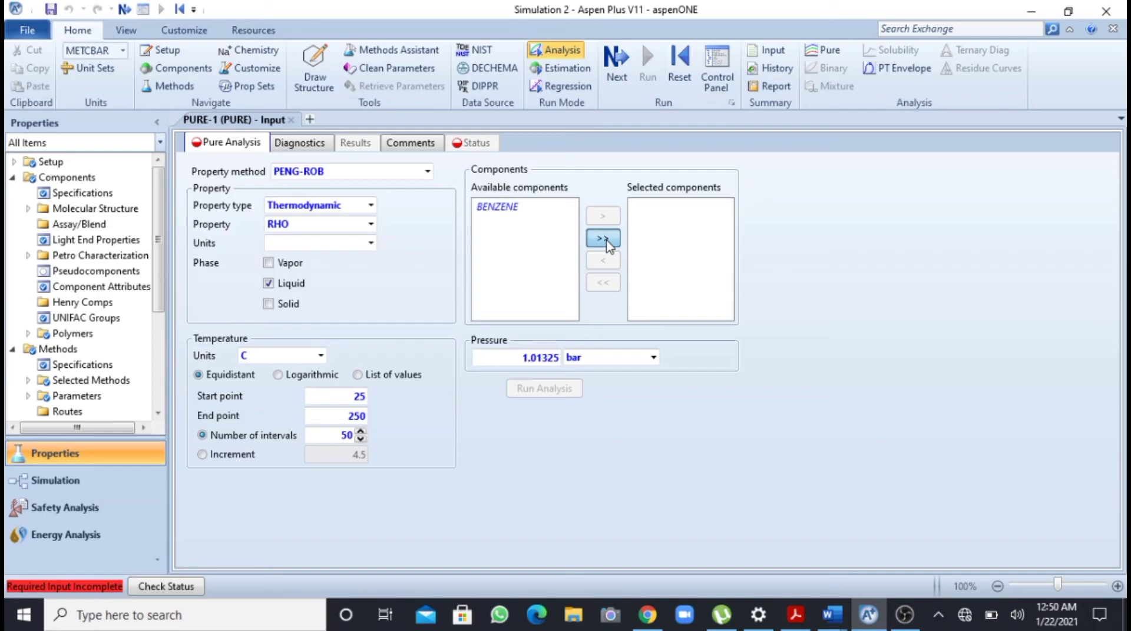
left_click(603, 239)
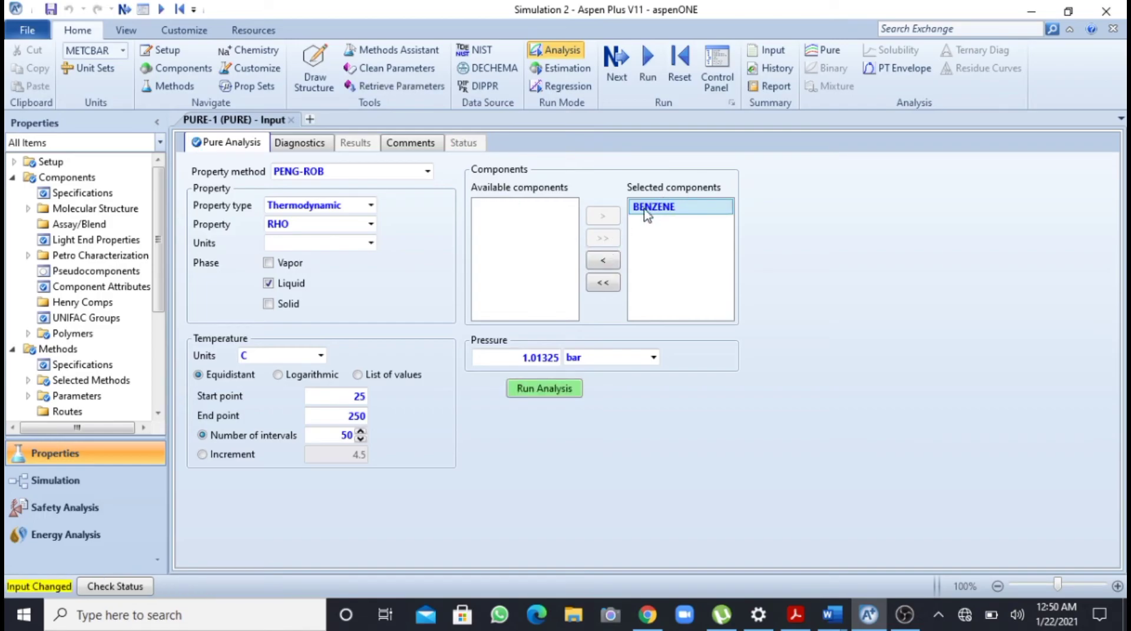
left_click(543, 388)
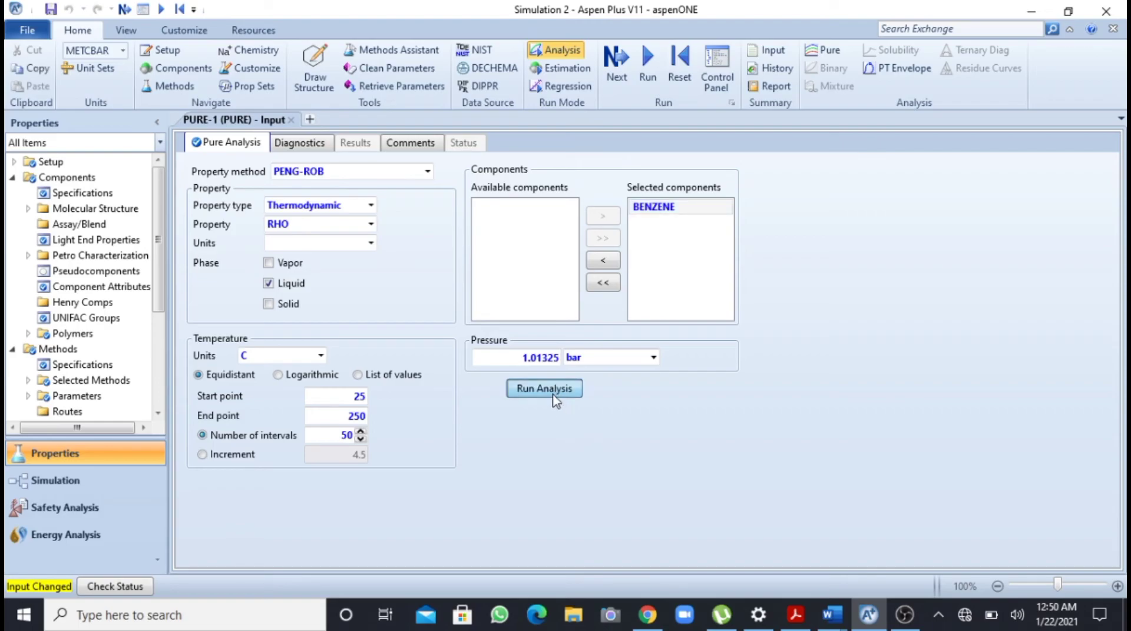
left_click(543, 388)
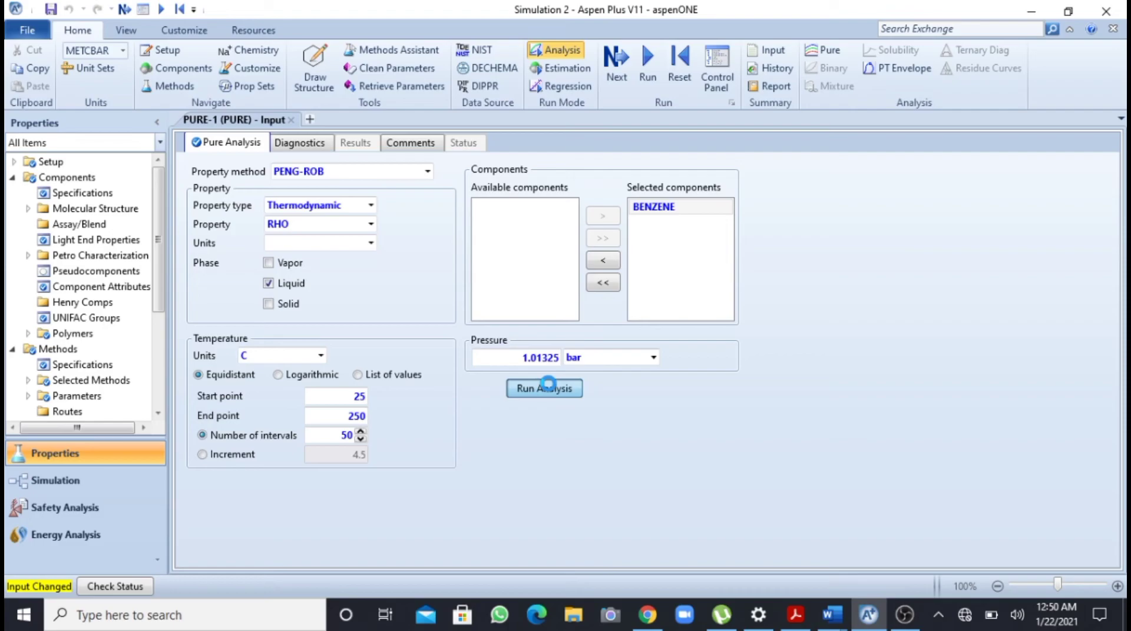
Run the analysis to display the benzene RHO vs. temperature plot
left_click(543, 388)
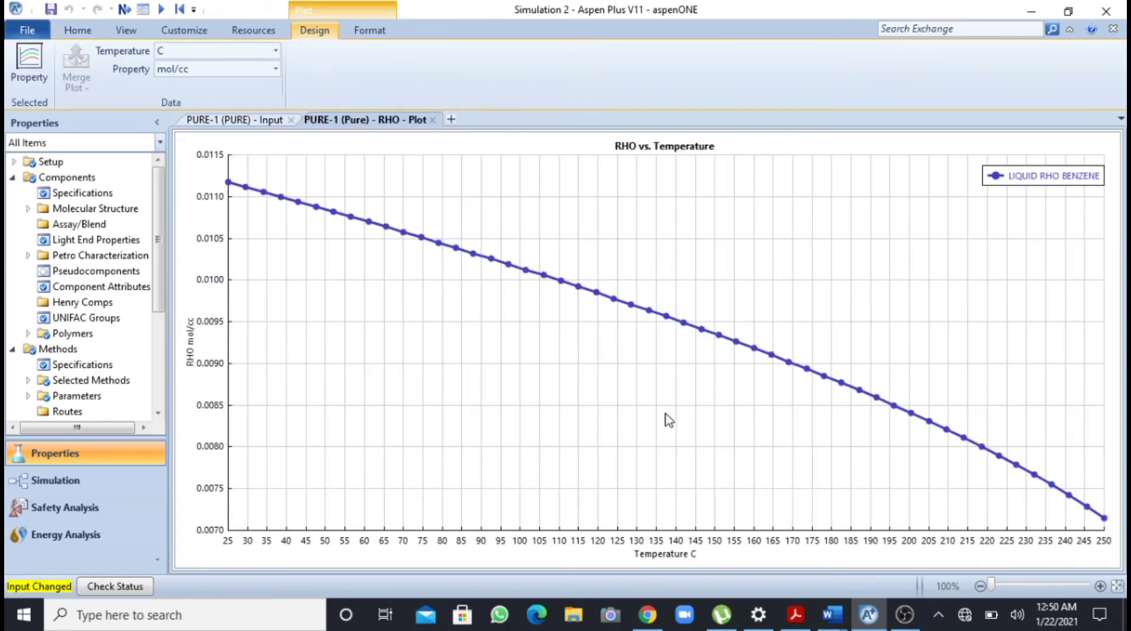
mouse_move(316, 251)
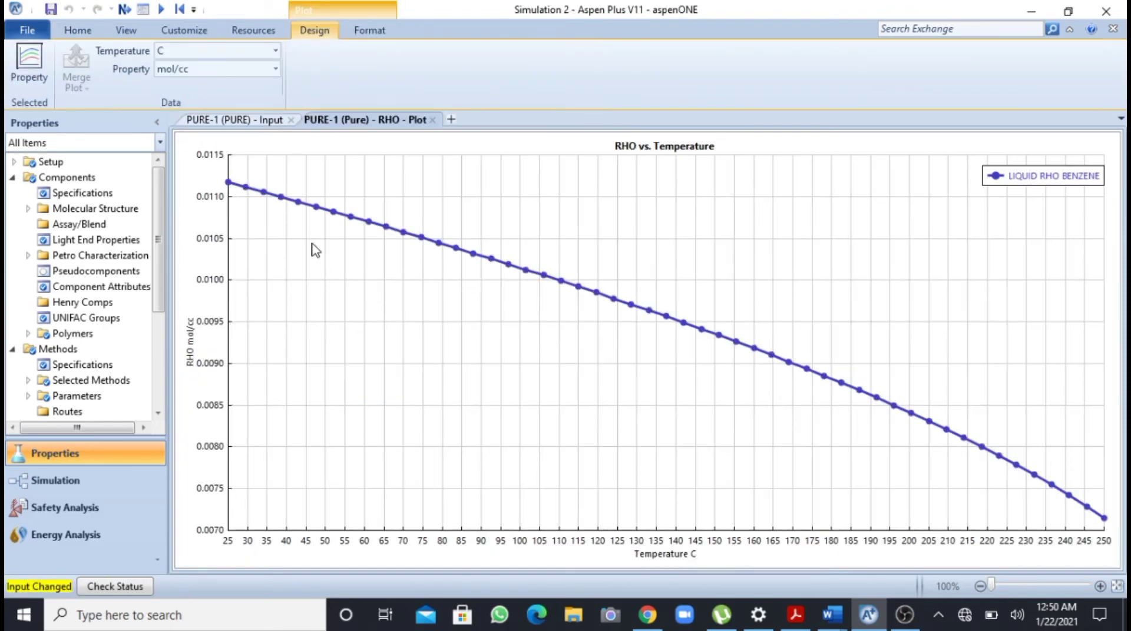
mouse_move(1005, 412)
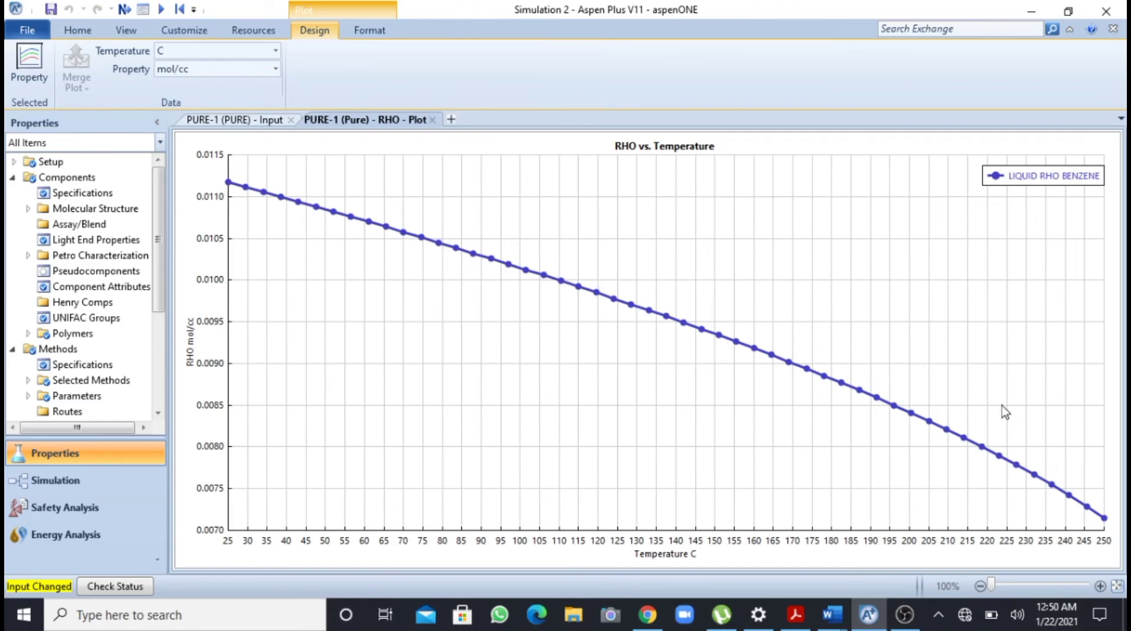
mouse_move(657, 209)
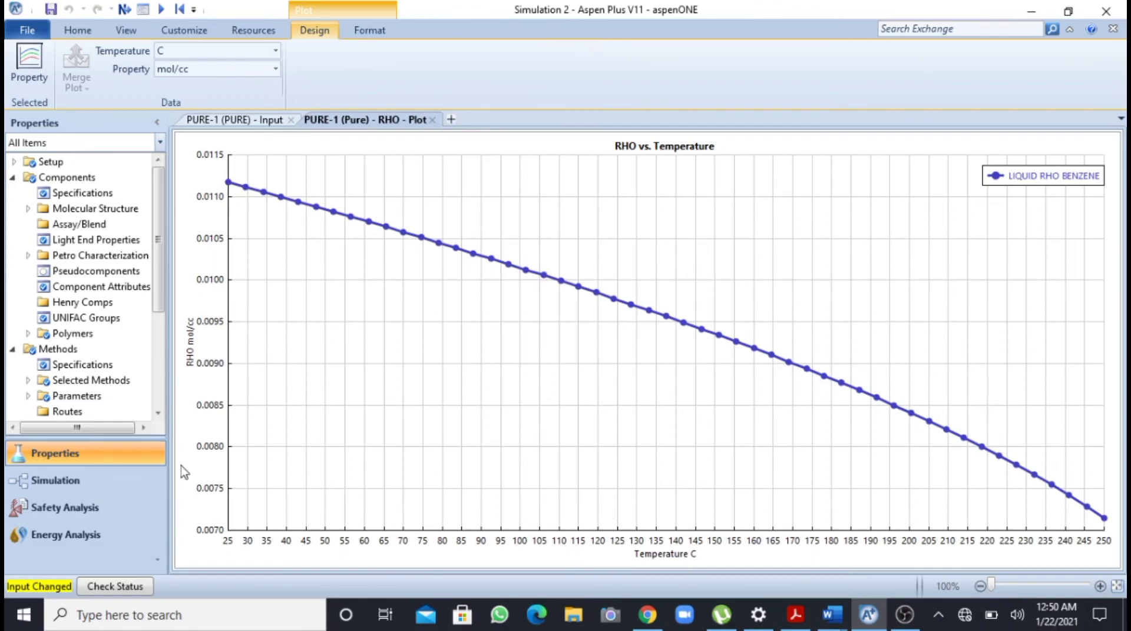
mouse_move(288, 296)
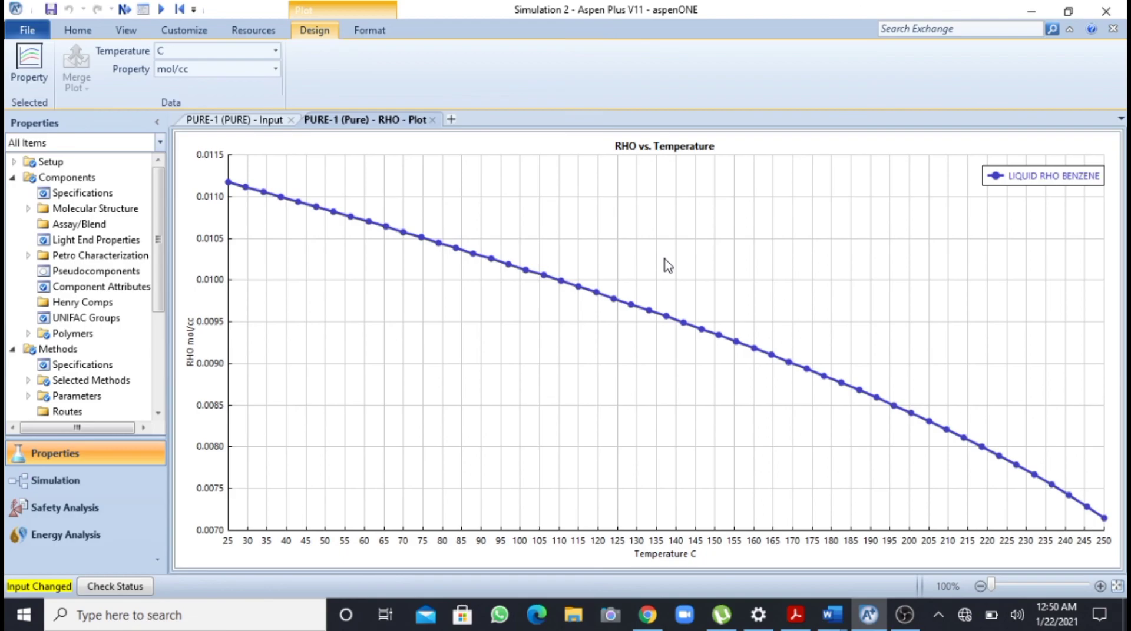
mouse_move(254, 253)
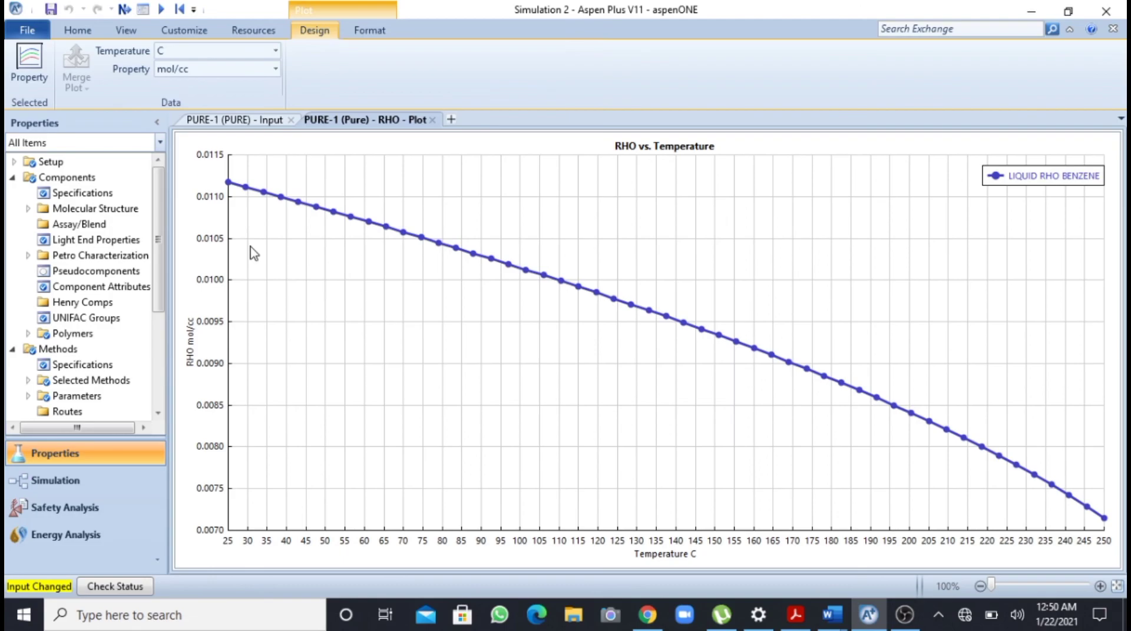